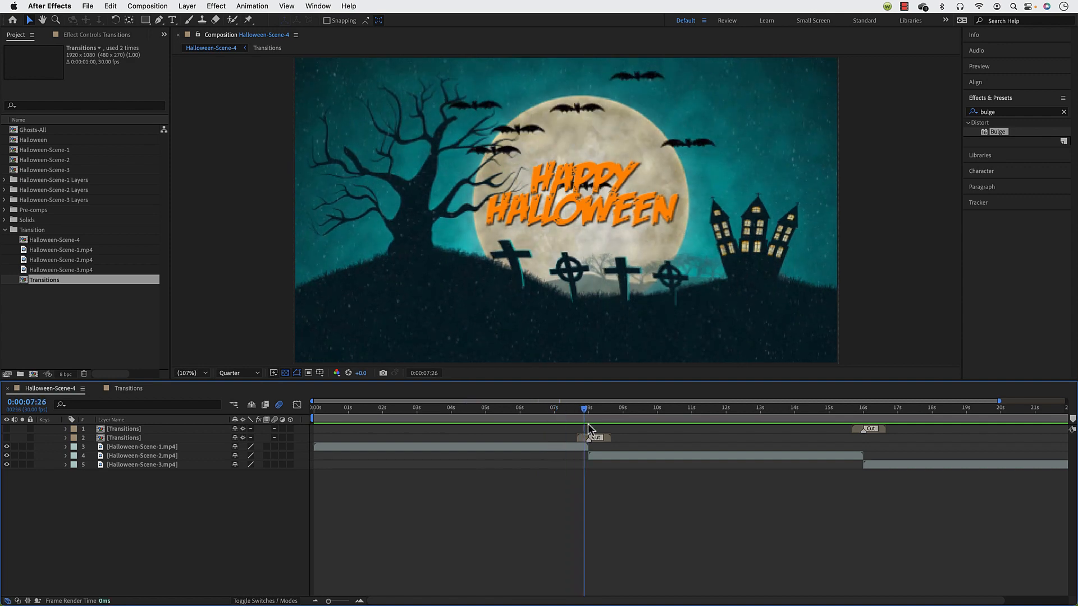
Step: Scrub the timeline to review both scene cuts and preview the existing transitions
{"action": "left_click", "coordinate": [597, 409]}
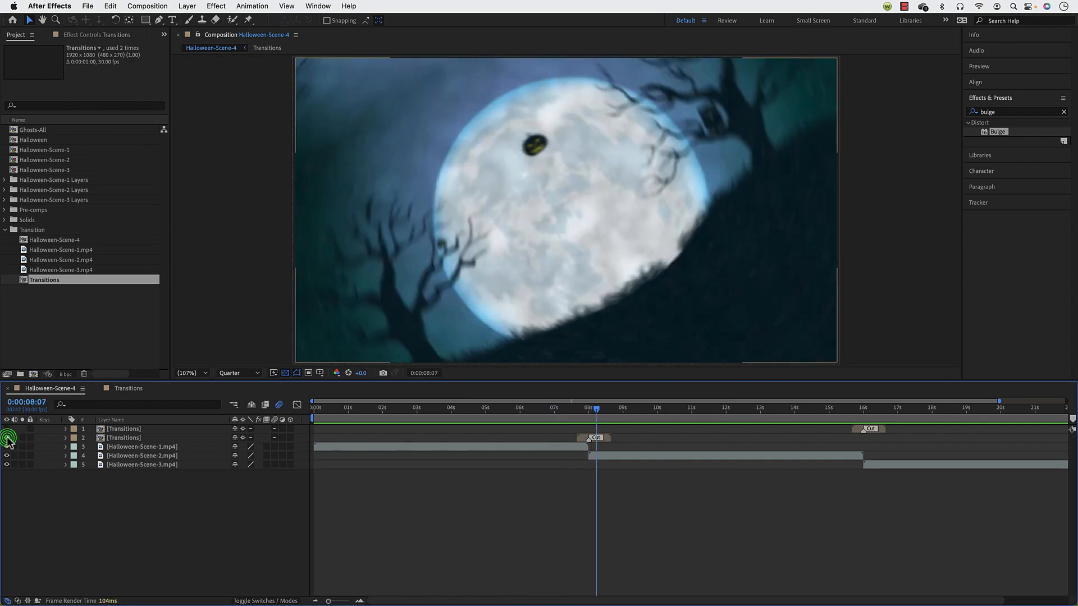
{"action": "left_click", "coordinate": [570, 411]}
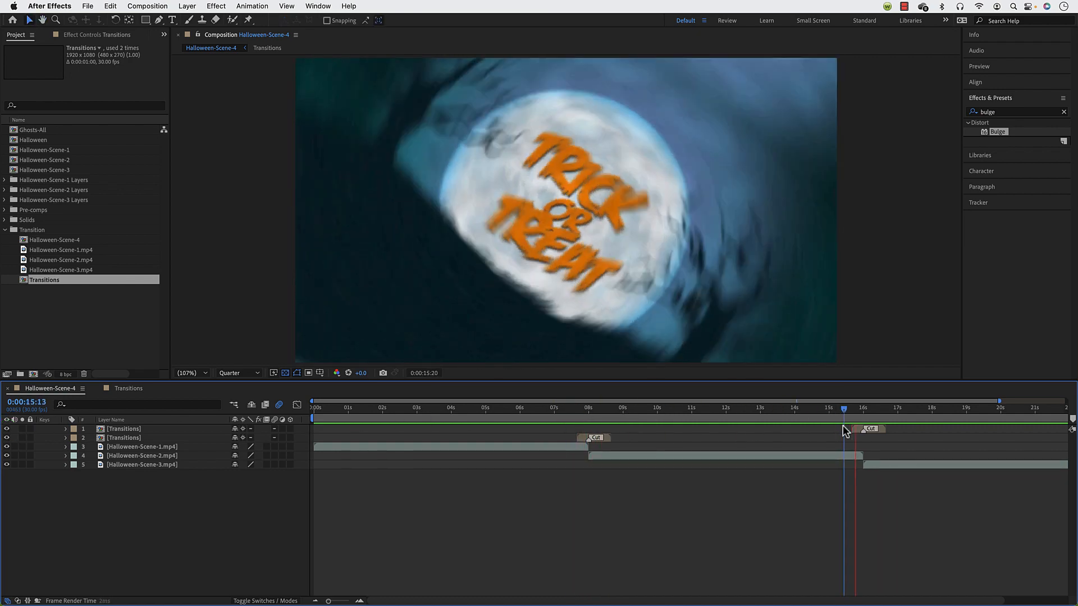
{"action": "left_click", "coordinate": [576, 417]}
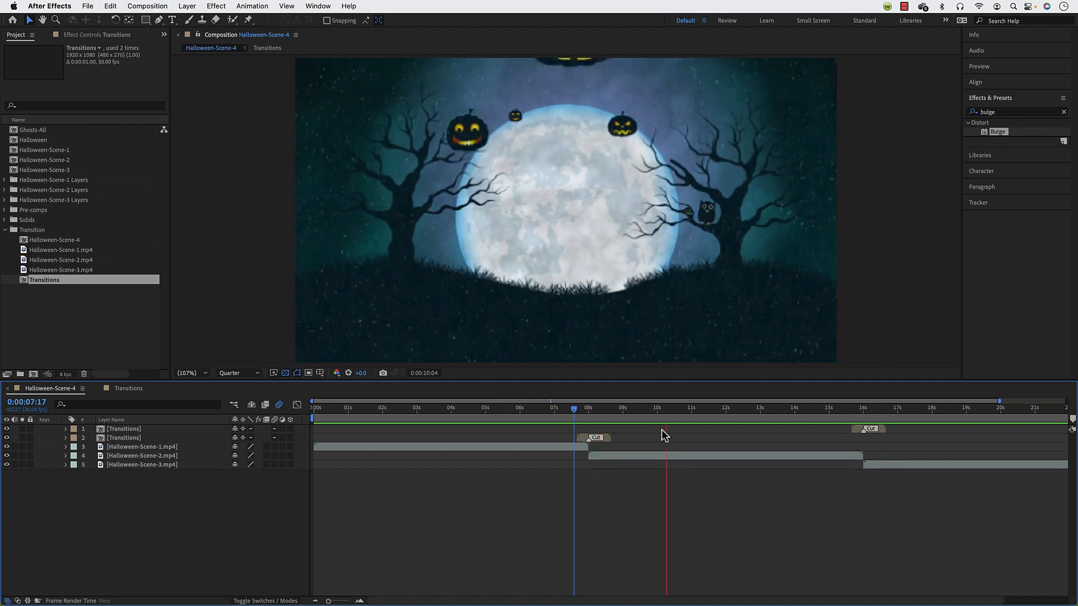
{"action": "left_click", "coordinate": [574, 409]}
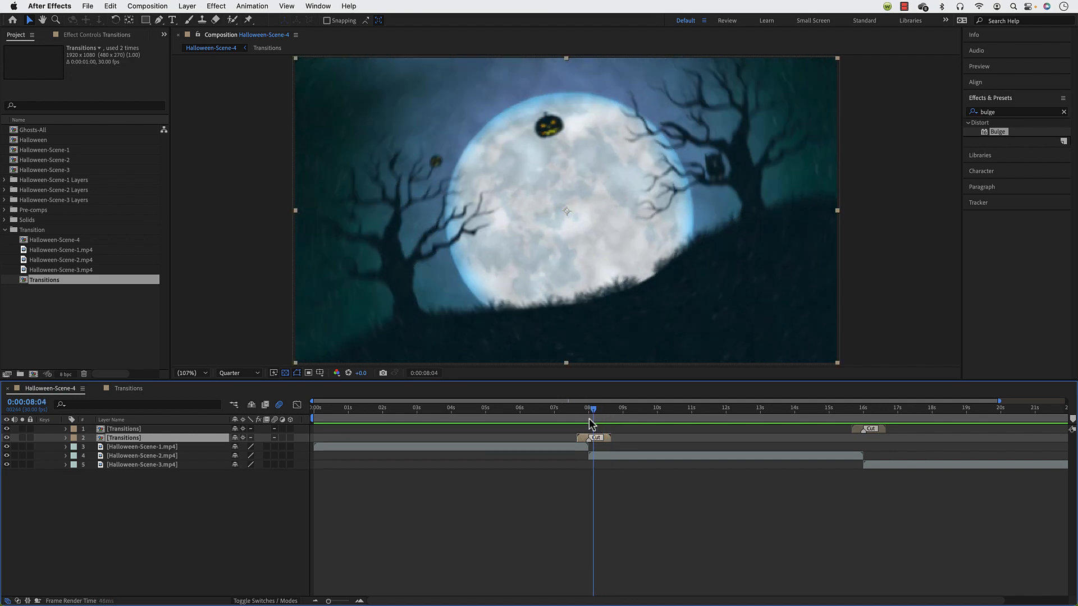
{"action": "left_click", "coordinate": [620, 408]}
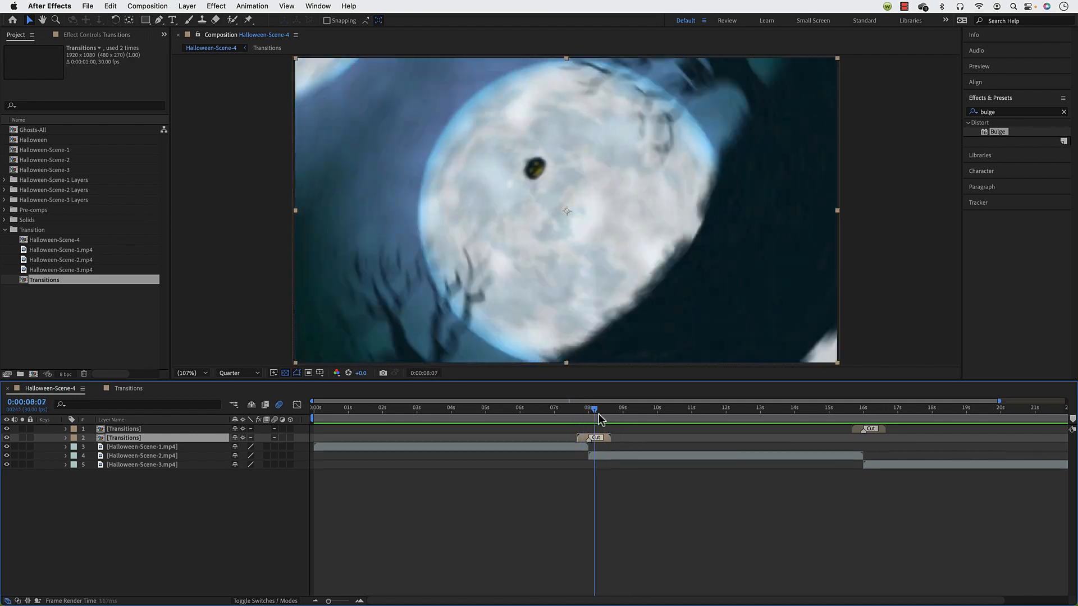
{"action": "left_click", "coordinate": [613, 409]}
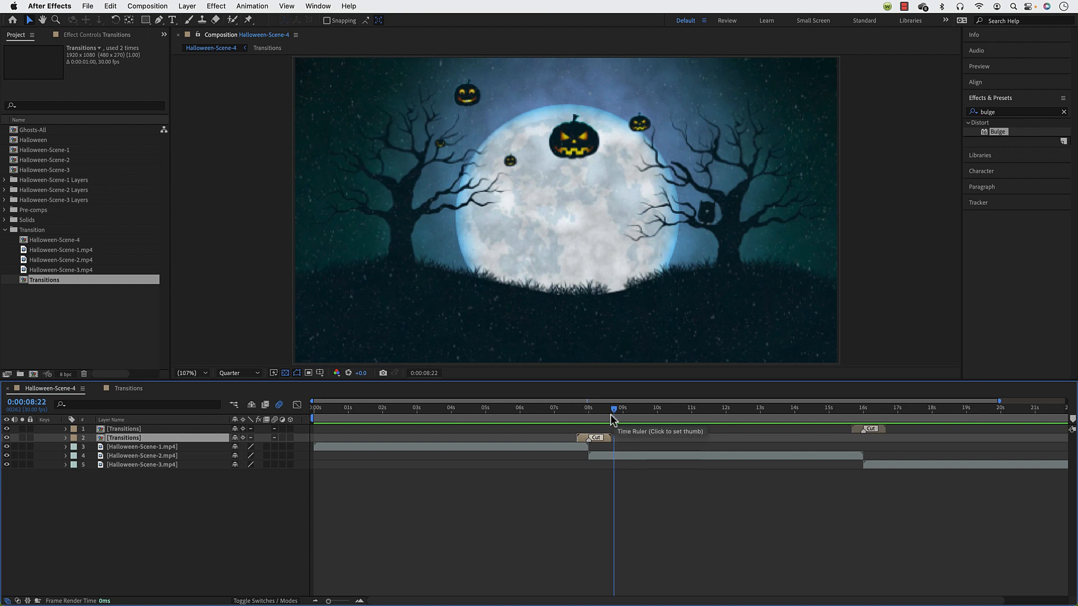
{"action": "left_click", "coordinate": [589, 411]}
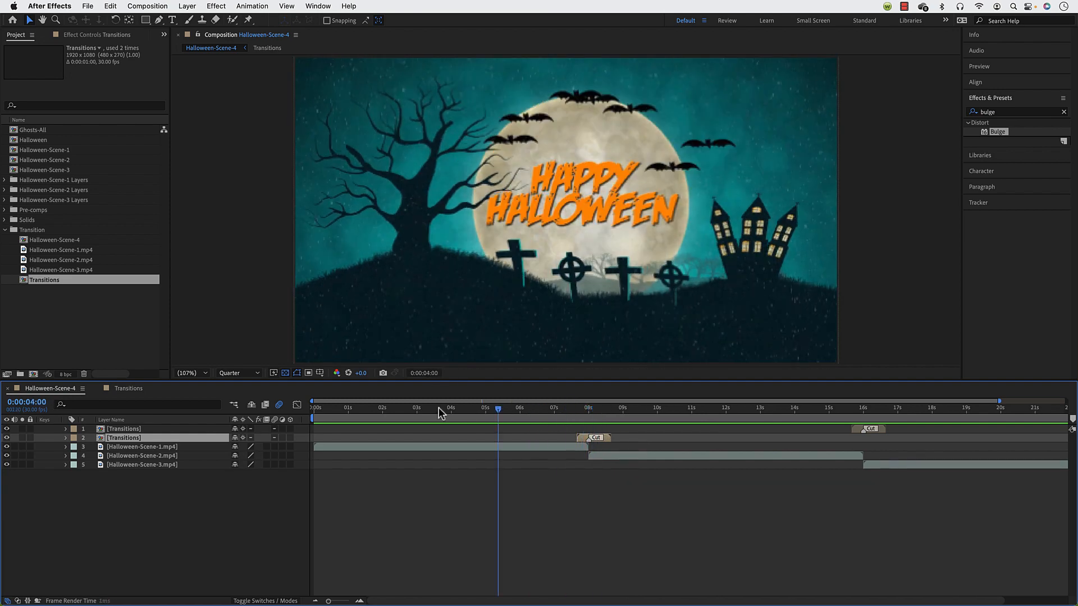
{"action": "left_click", "coordinate": [574, 408]}
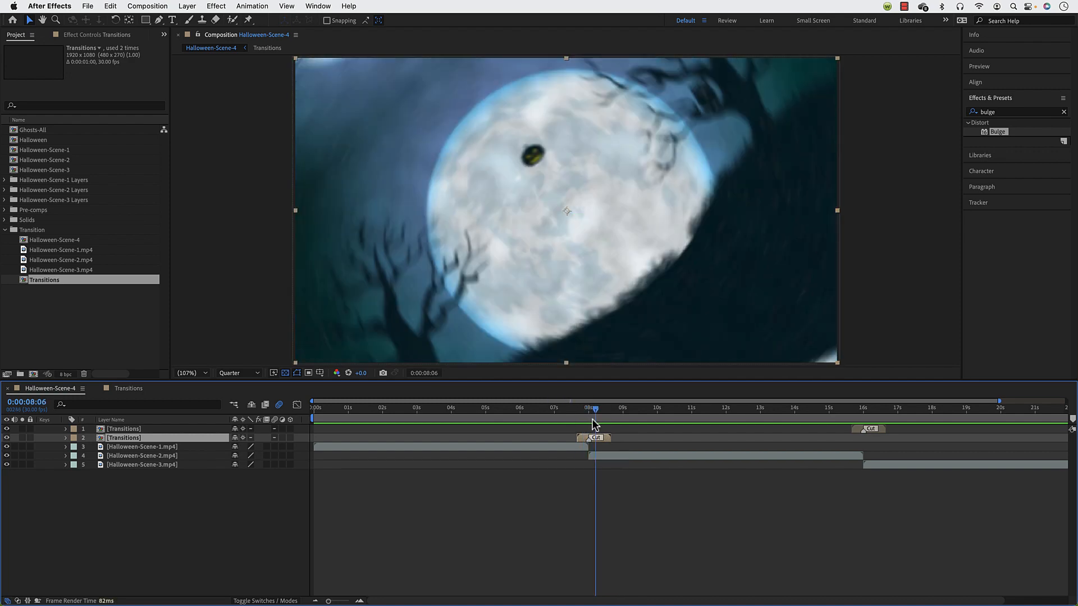
{"action": "left_click", "coordinate": [847, 408]}
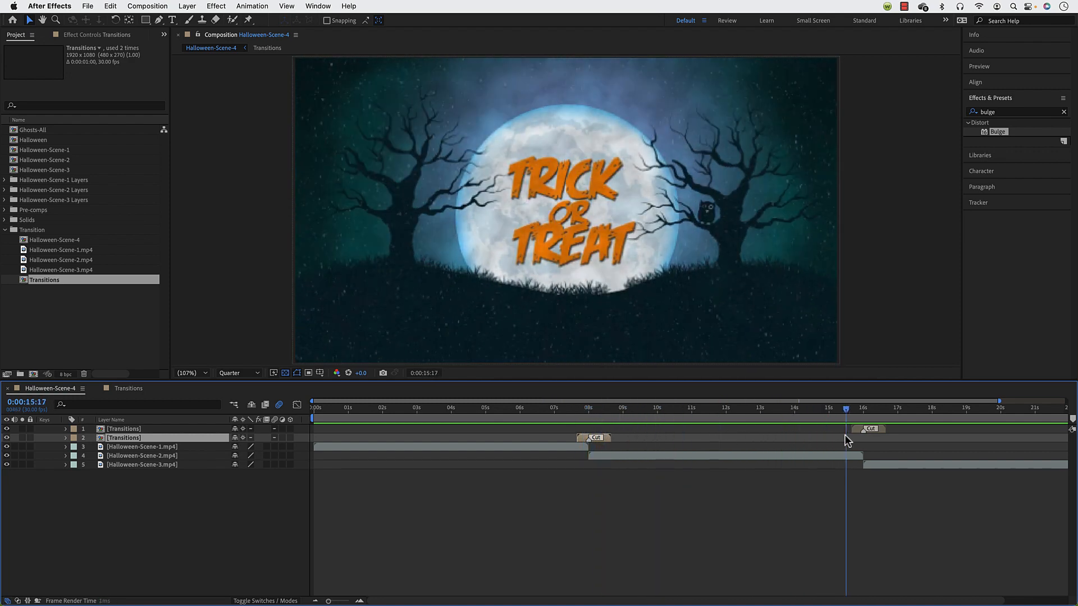
{"action": "left_click", "coordinate": [792, 407]}
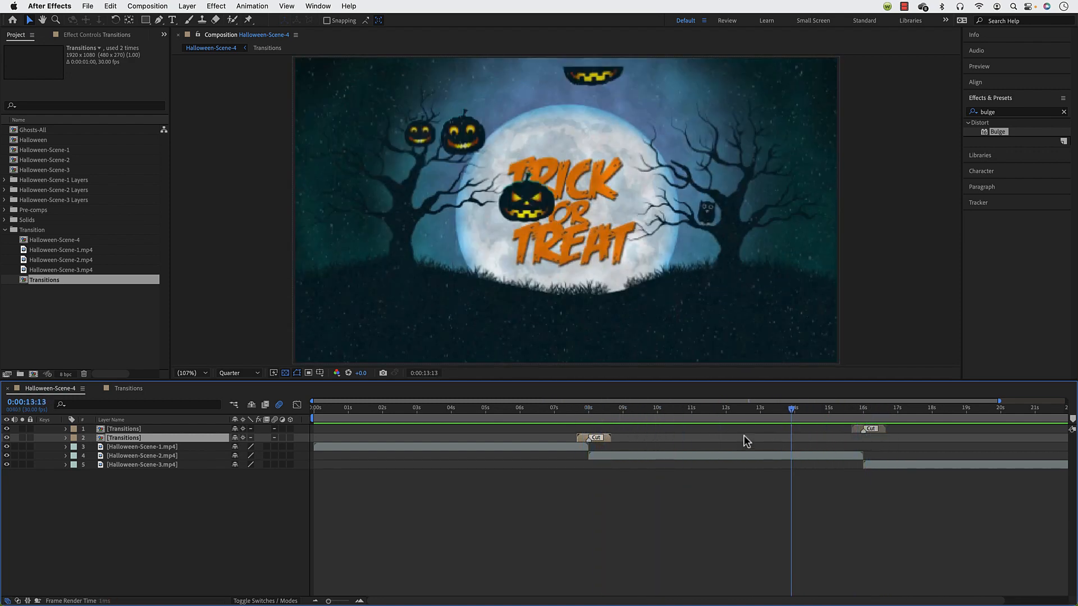
{"action": "left_click", "coordinate": [564, 420]}
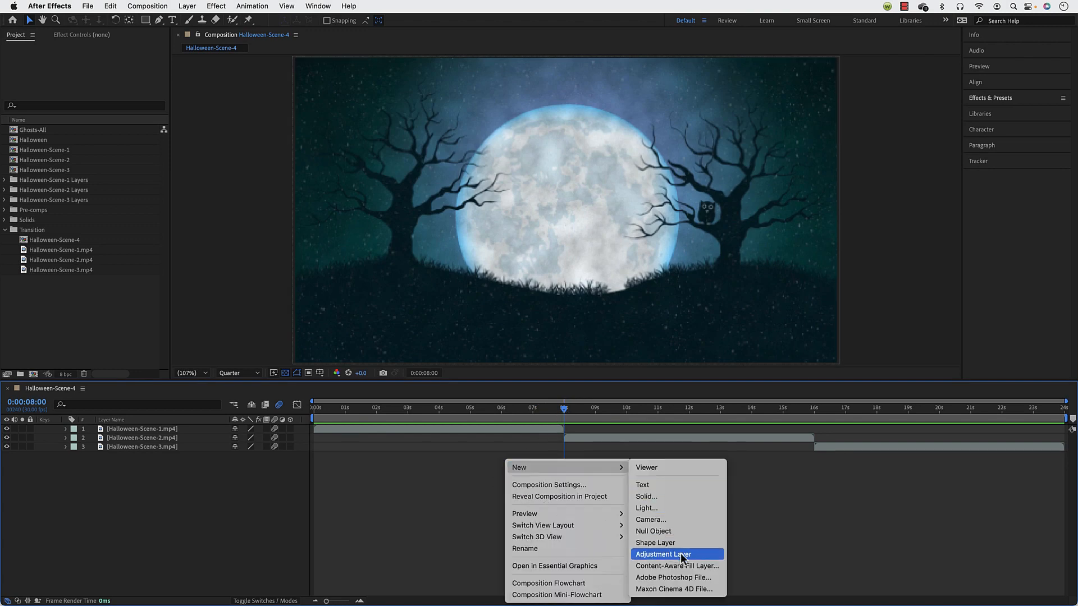
Step: Add a new adjustment layer and time-stretch it to 0:00:01:00 over the first cut
{"action": "left_click", "coordinate": [663, 555]}
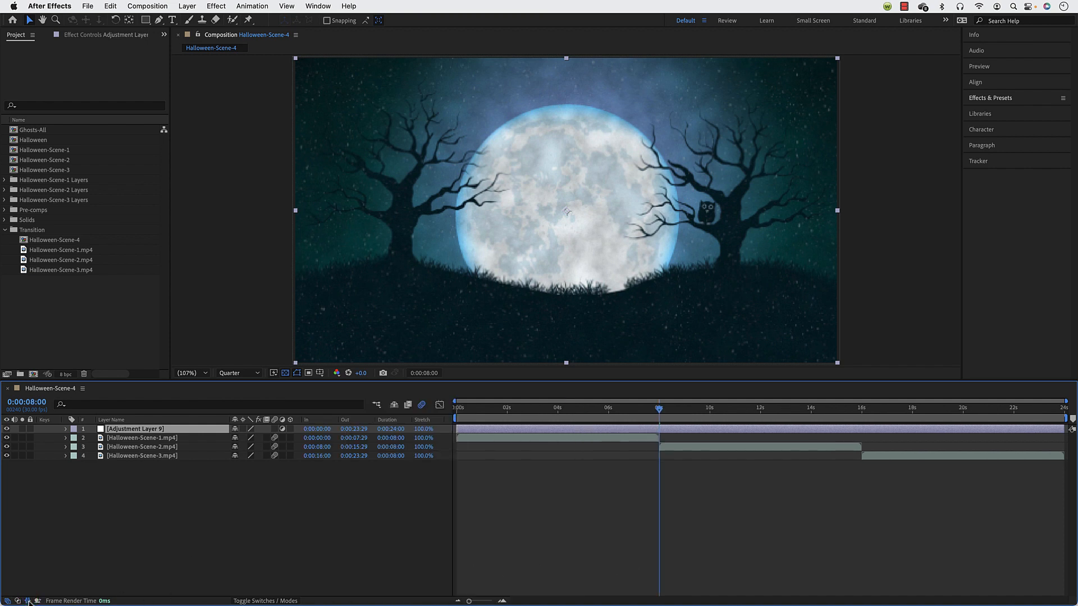
{"action": "left_click", "coordinate": [395, 429]}
{"action": "type", "text": "30"}
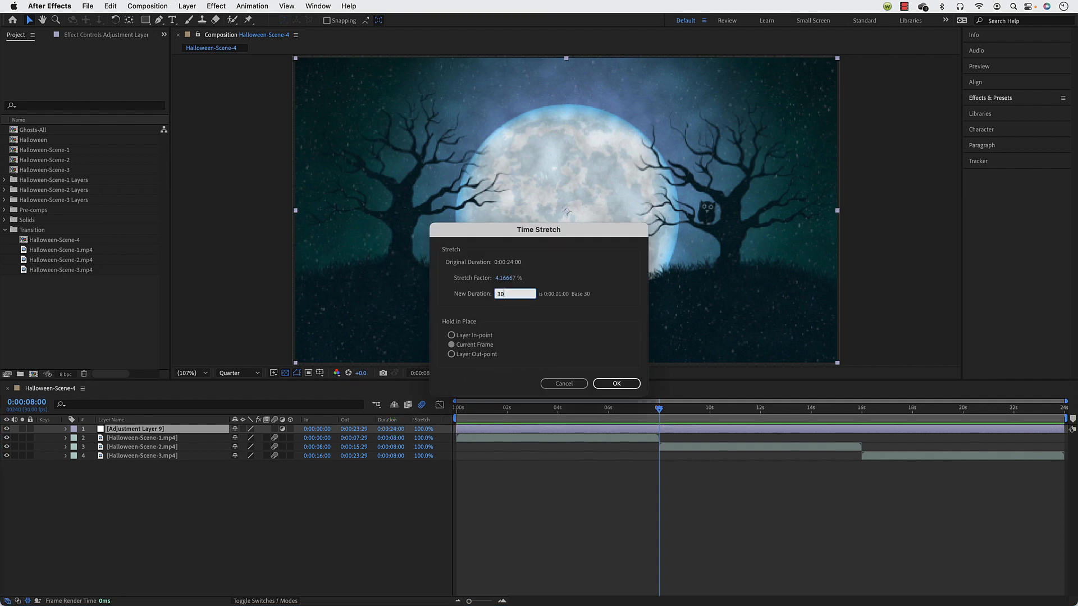
{"action": "mouse_move", "coordinate": [509, 349]}
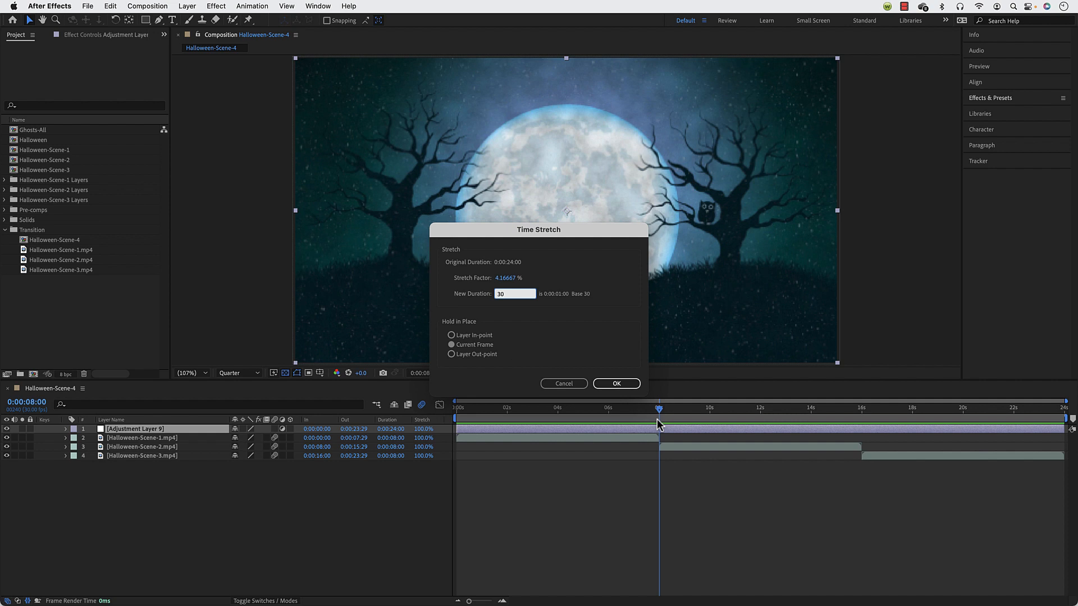
{"action": "left_click", "coordinate": [617, 384]}
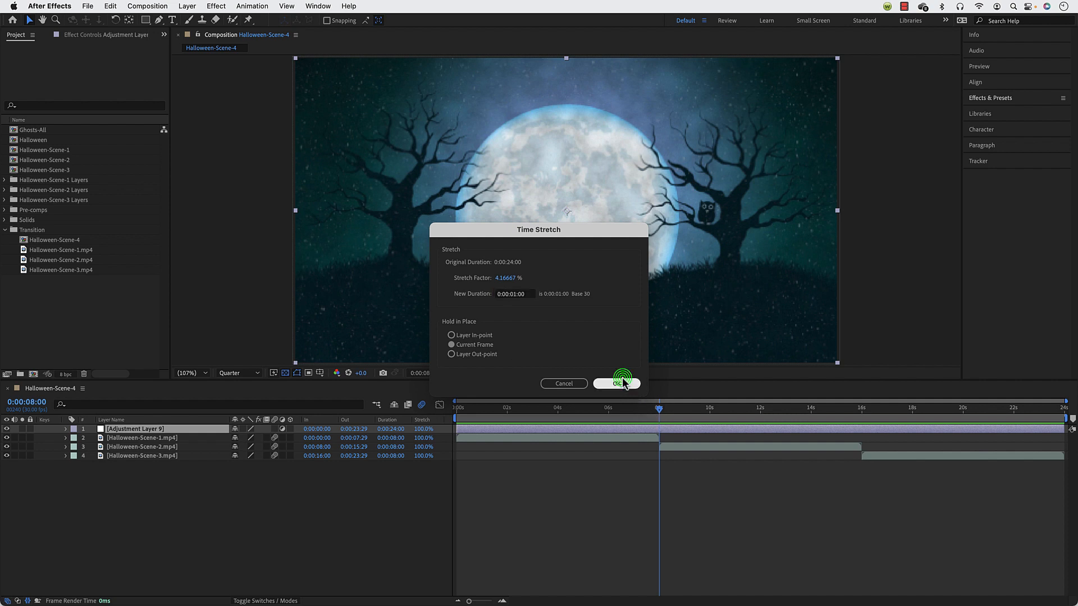
{"action": "left_click", "coordinate": [617, 384]}
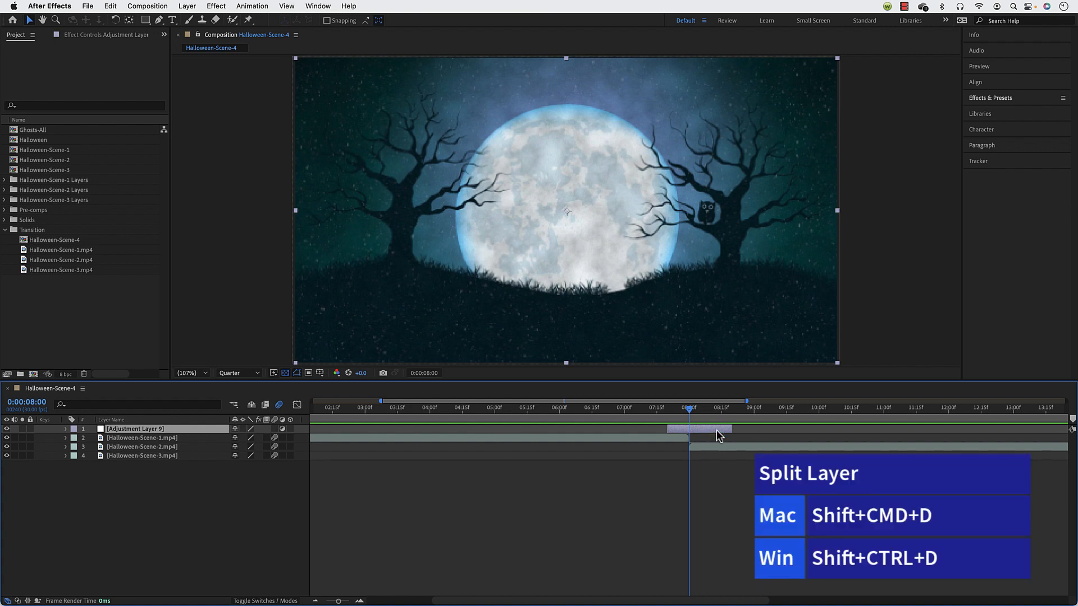
Step: Split the adjustment layer at the playhead and rename the halves Transition Out and Transition In
{"action": "key", "text": "Shift+Cmd+D"}
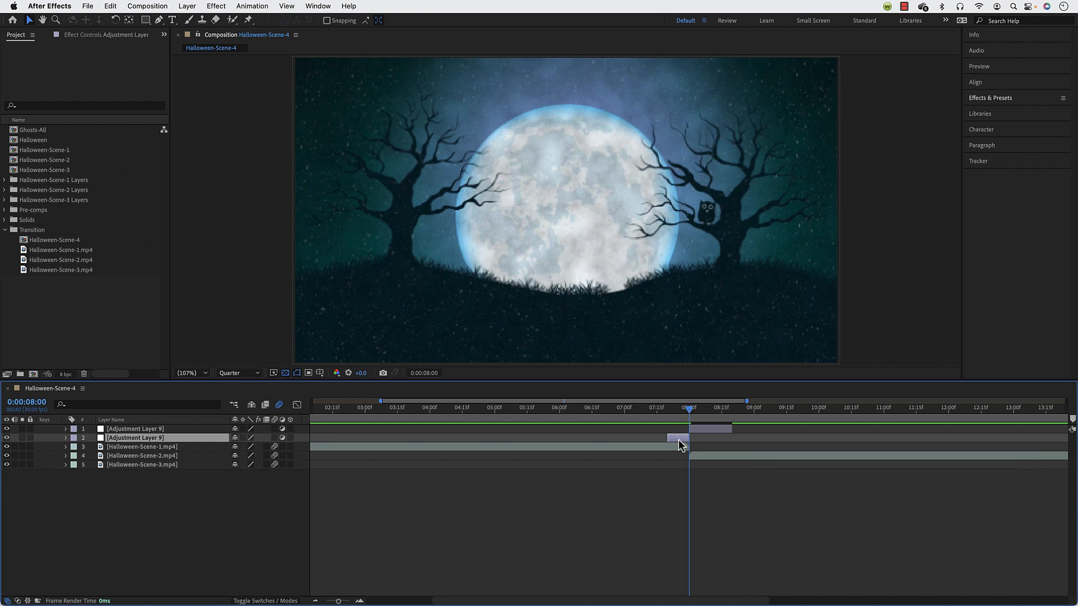
{"action": "left_click", "coordinate": [141, 447]}
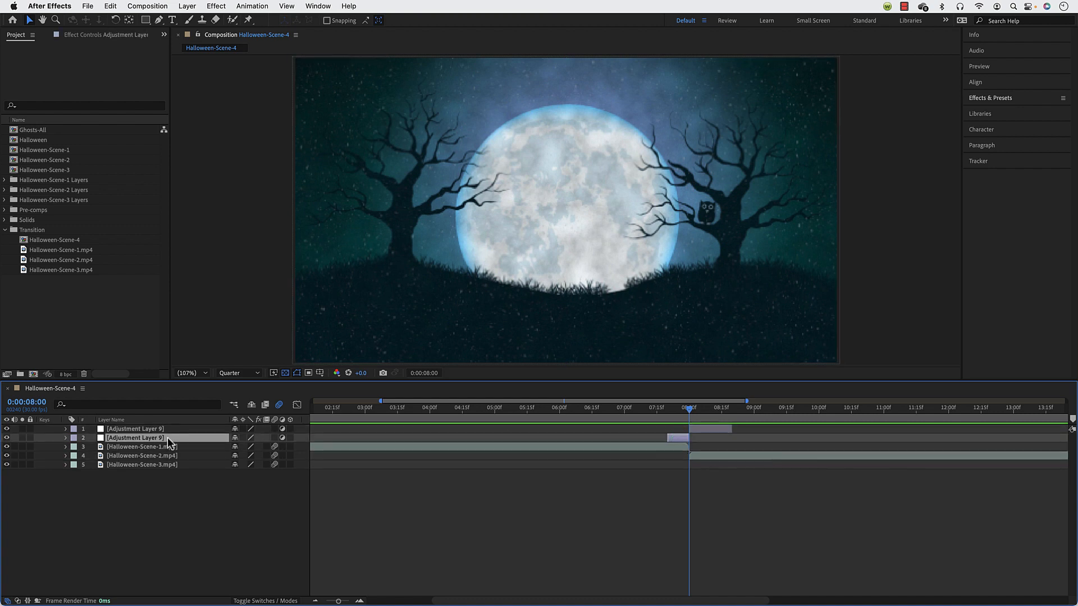
{"action": "double_click", "coordinate": [133, 437]}
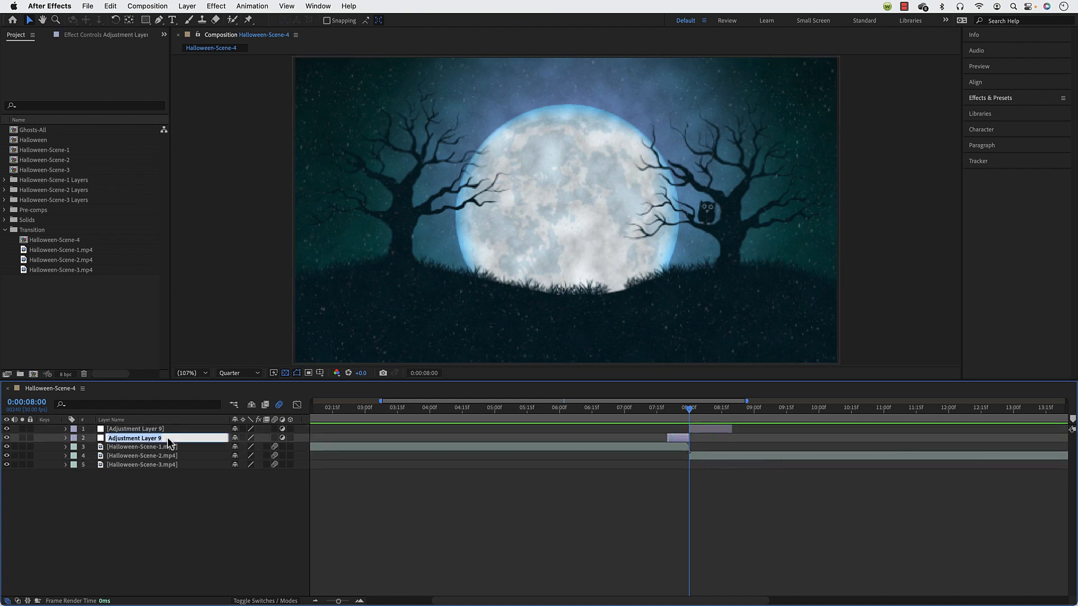
{"action": "type", "text": "Transition Out"}
{"action": "left_click", "coordinate": [166, 428]}
{"action": "type", "text": "Transition In"}
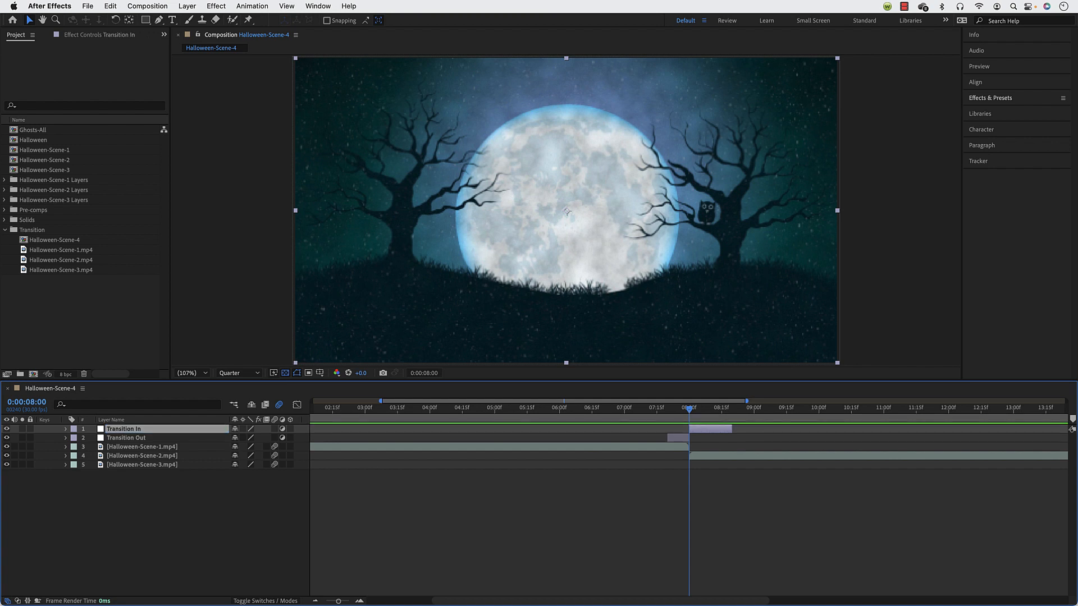
{"action": "left_click", "coordinate": [141, 447]}
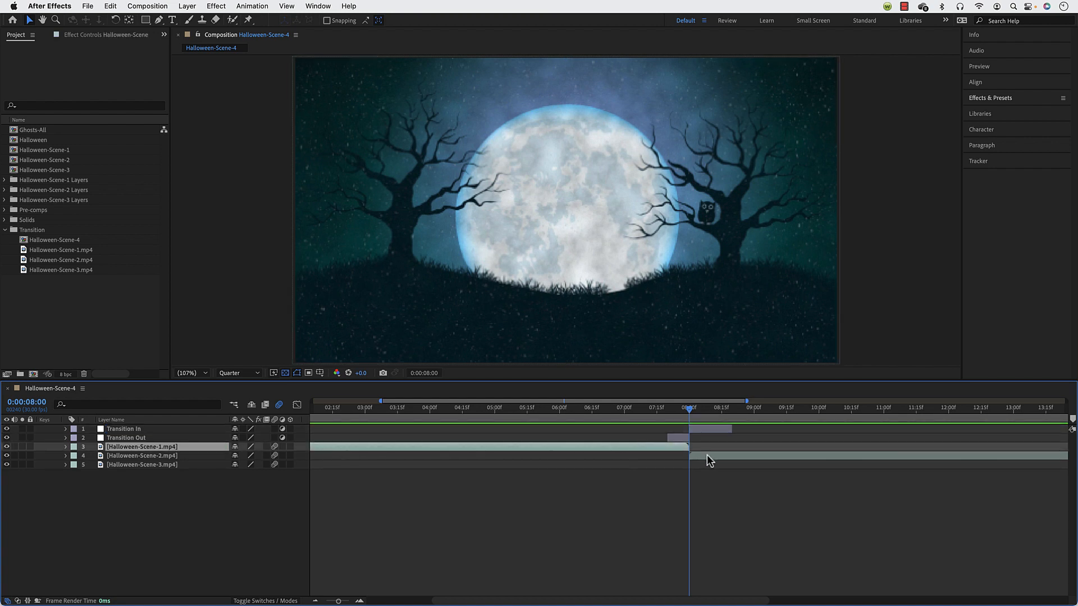
{"action": "left_click", "coordinate": [125, 437]}
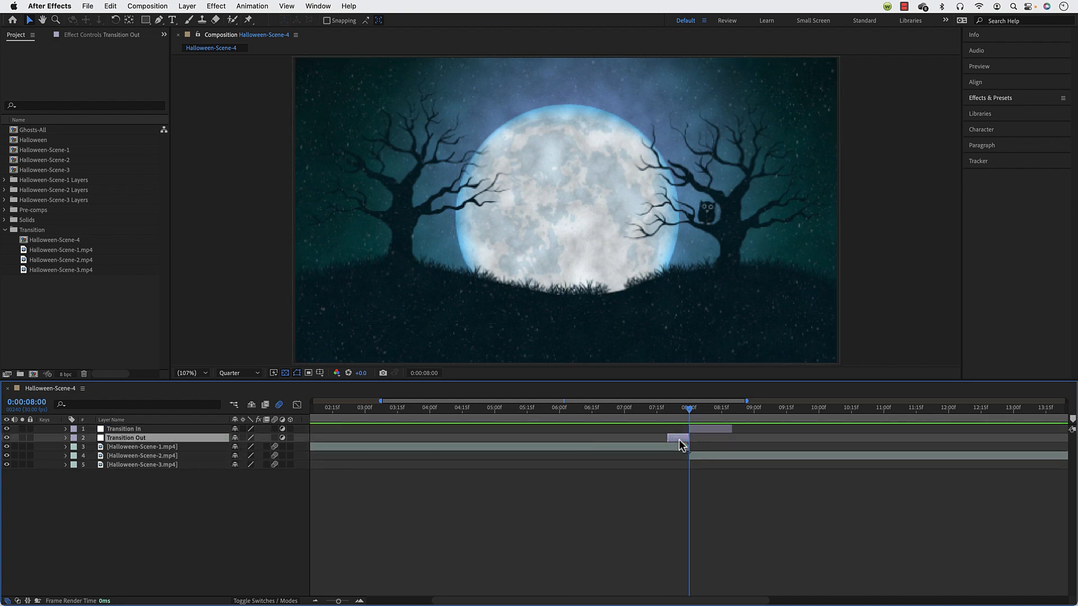
{"action": "left_click", "coordinate": [338, 601]}
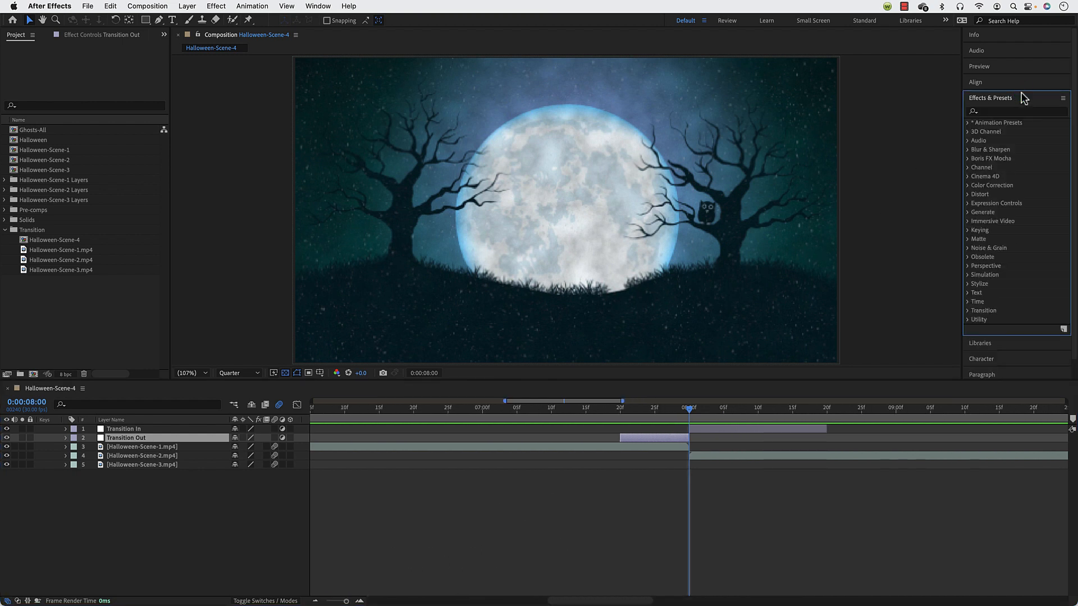
Step: Apply Distort > Transform to Transition Out, keyframing Scale to 200 and Rotation to 180° at the cut
{"action": "left_click", "coordinate": [1017, 110]}
{"action": "type", "text": "trans"}
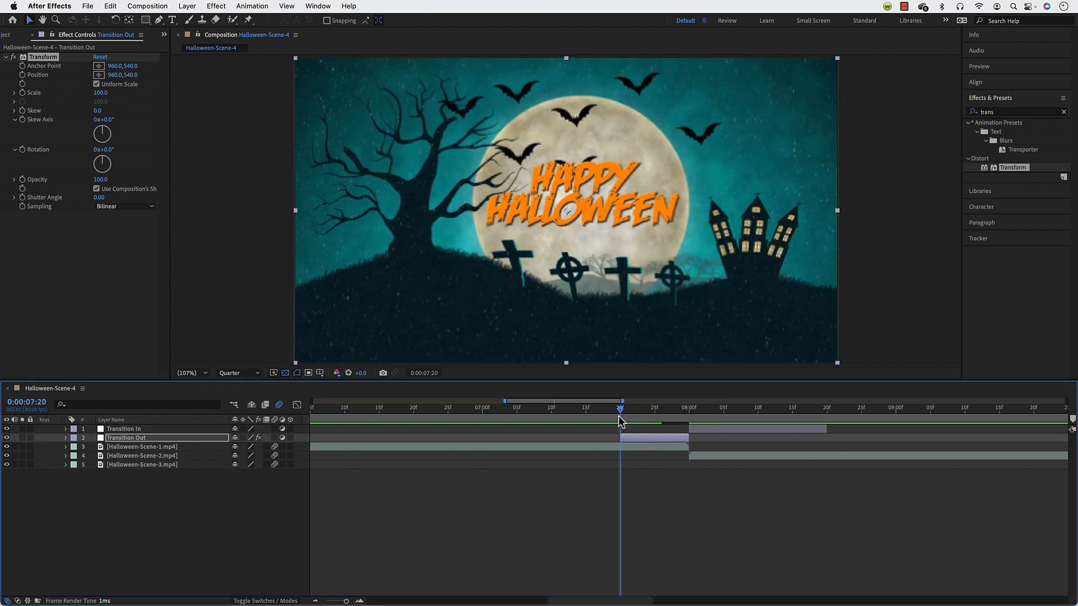
{"action": "left_click_drag", "start_coordinate": [100, 92], "coordinate": [99, 92]}
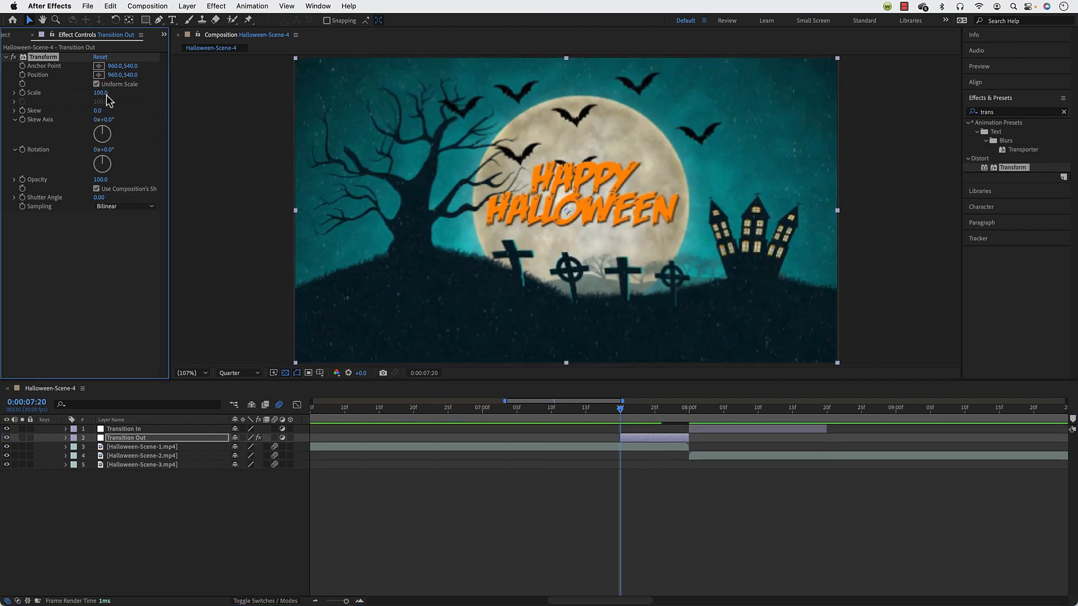
{"action": "left_click_drag", "start_coordinate": [103, 149], "coordinate": [123, 149]}
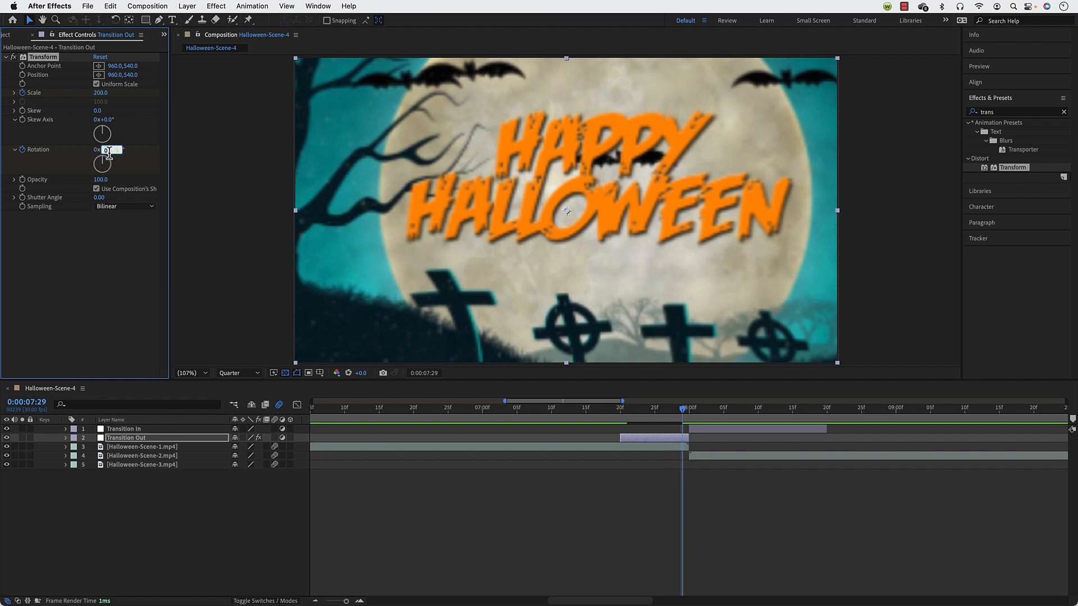
{"action": "type", "text": "180"}
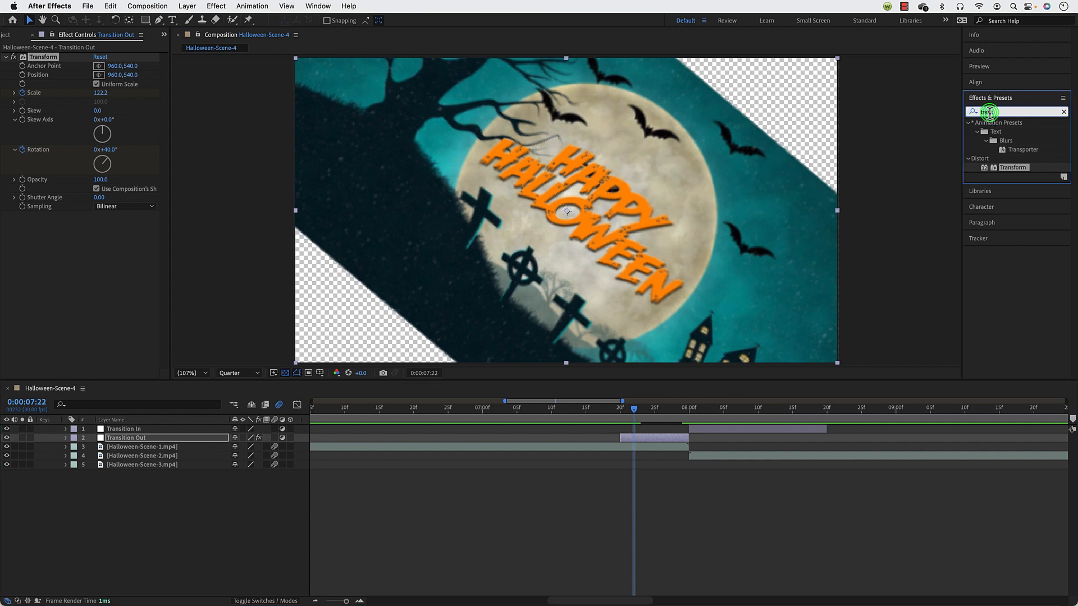
Step: Apply Motion Tile above Transform with Output Width/Height 250 and Mirror Edges enabled
{"action": "type", "text": "motion til"}
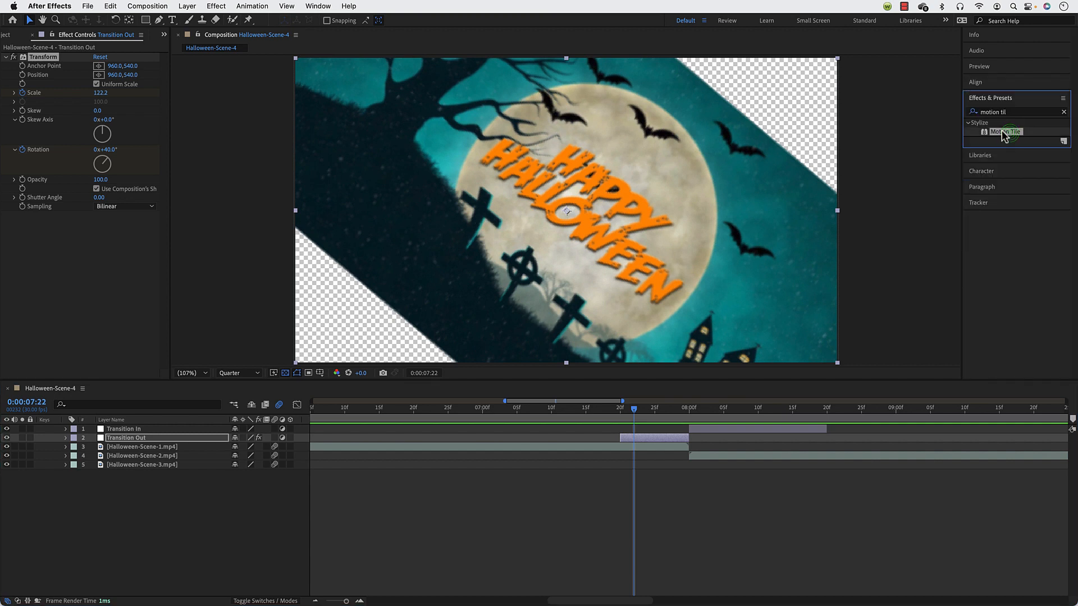
{"action": "double_click", "coordinate": [1005, 132]}
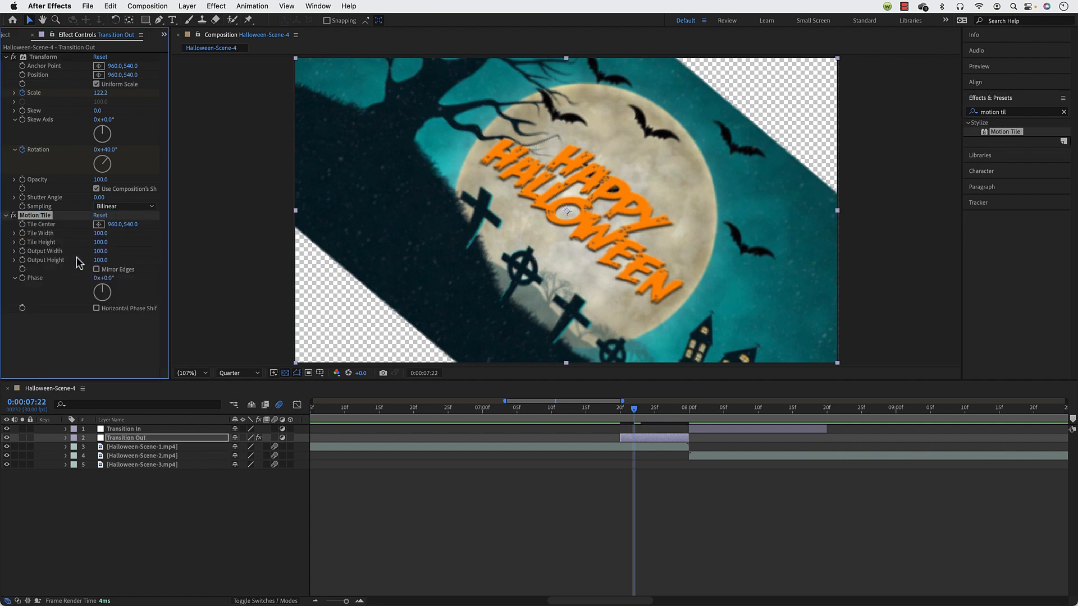
{"action": "mouse_move", "coordinate": [54, 280]}
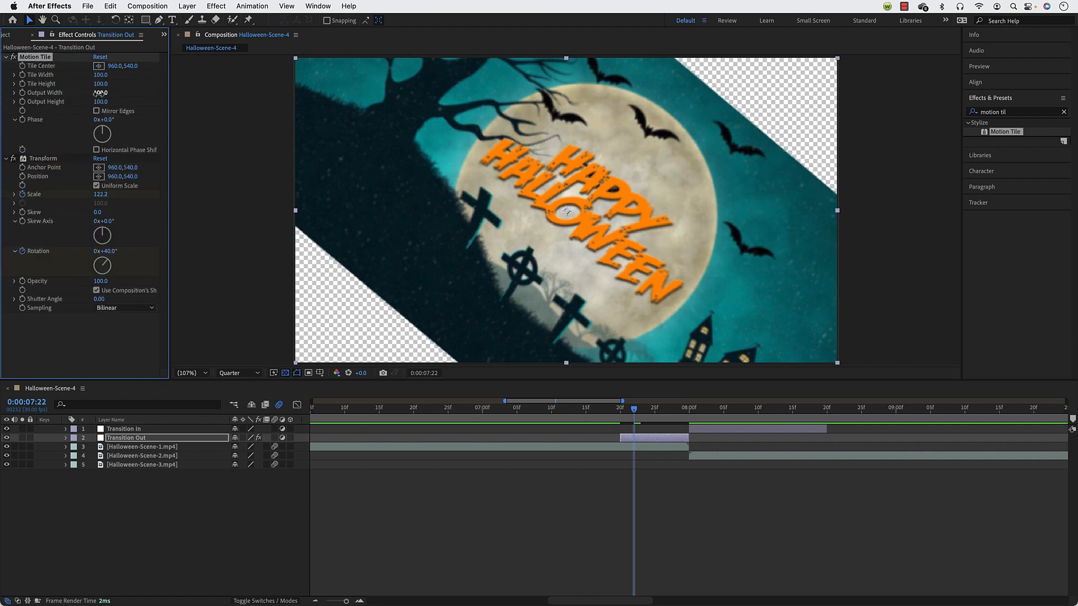
{"action": "left_click", "coordinate": [100, 92]}
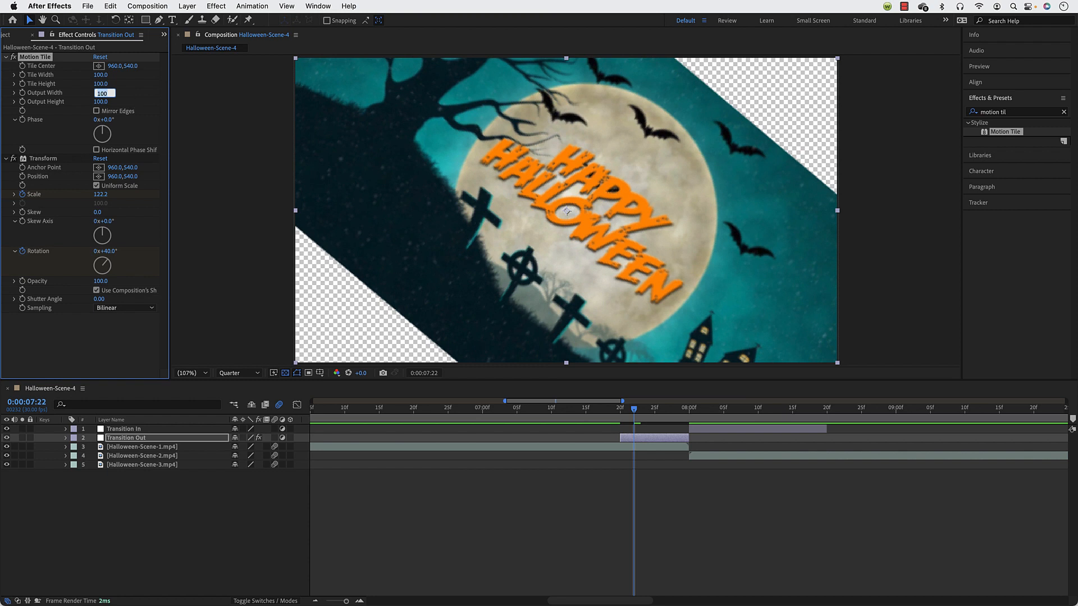
{"action": "type", "text": "250."}
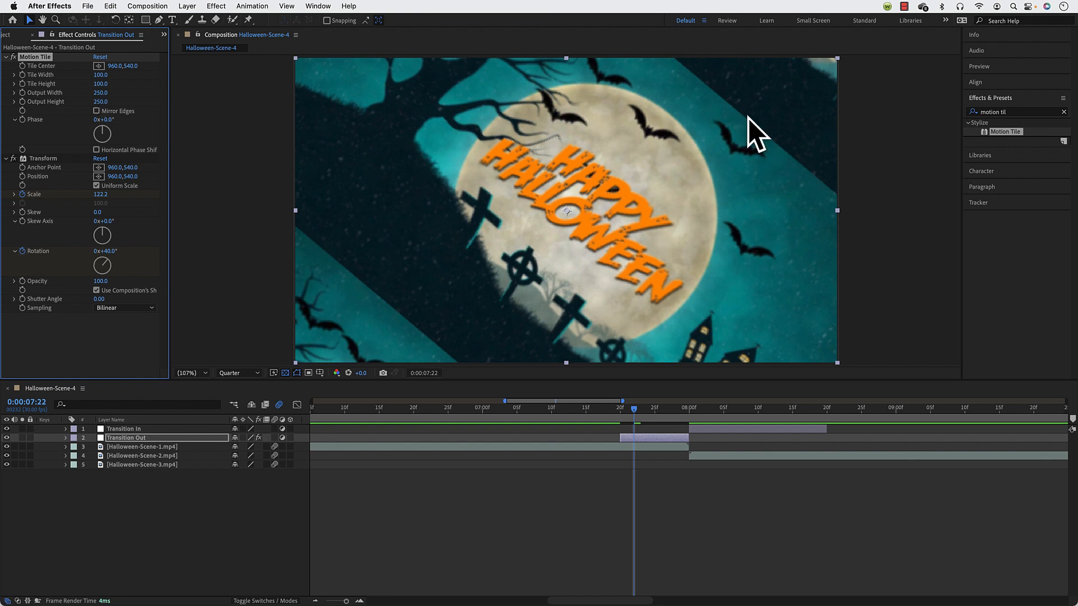
{"action": "mouse_move", "coordinate": [578, 117]}
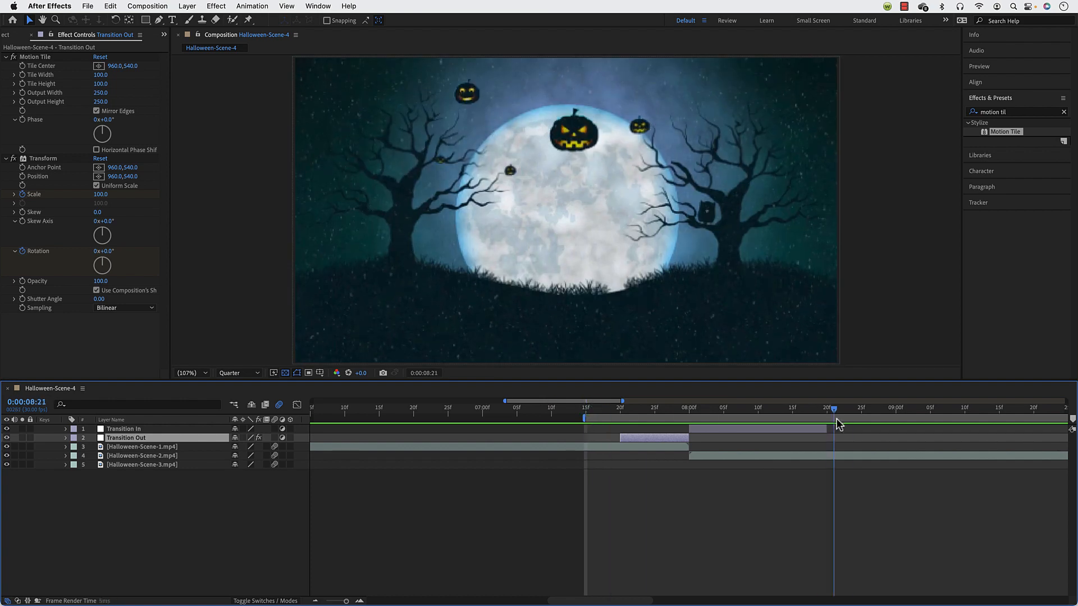
Step: Trim the work area around the transition and enable motion blur on Transition Out and the composition
{"action": "left_click_drag", "start_coordinate": [834, 407], "coordinate": [856, 406]}
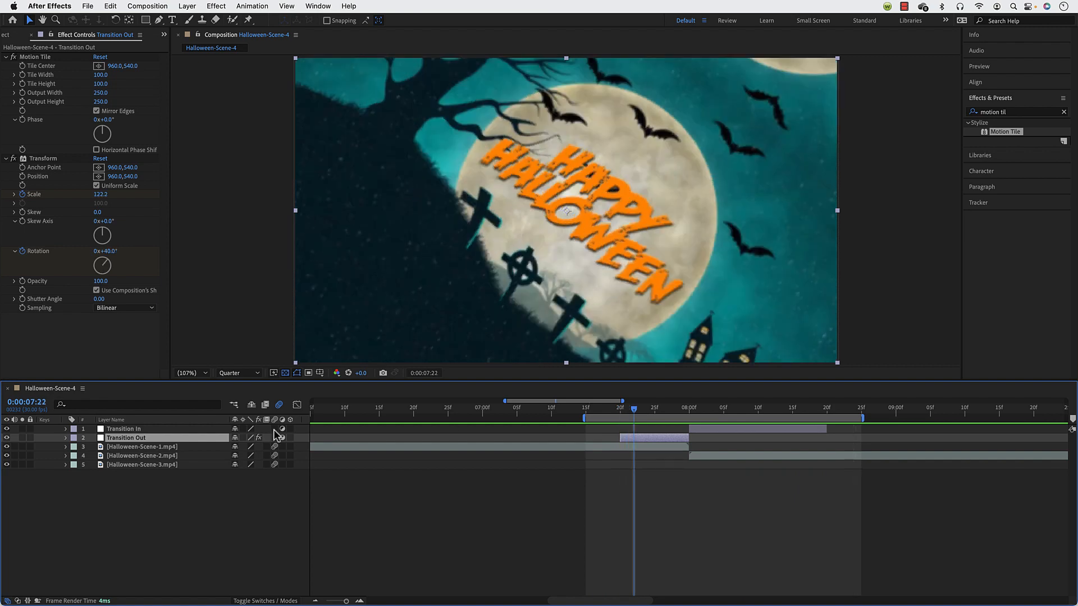
{"action": "left_click", "coordinate": [283, 438]}
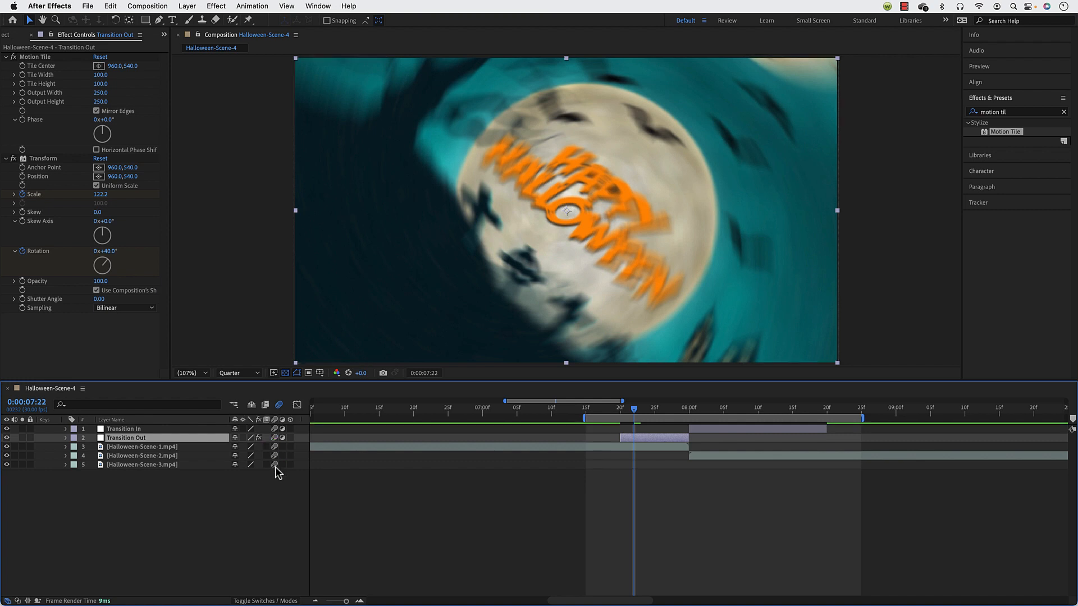
{"action": "left_click", "coordinate": [283, 447]}
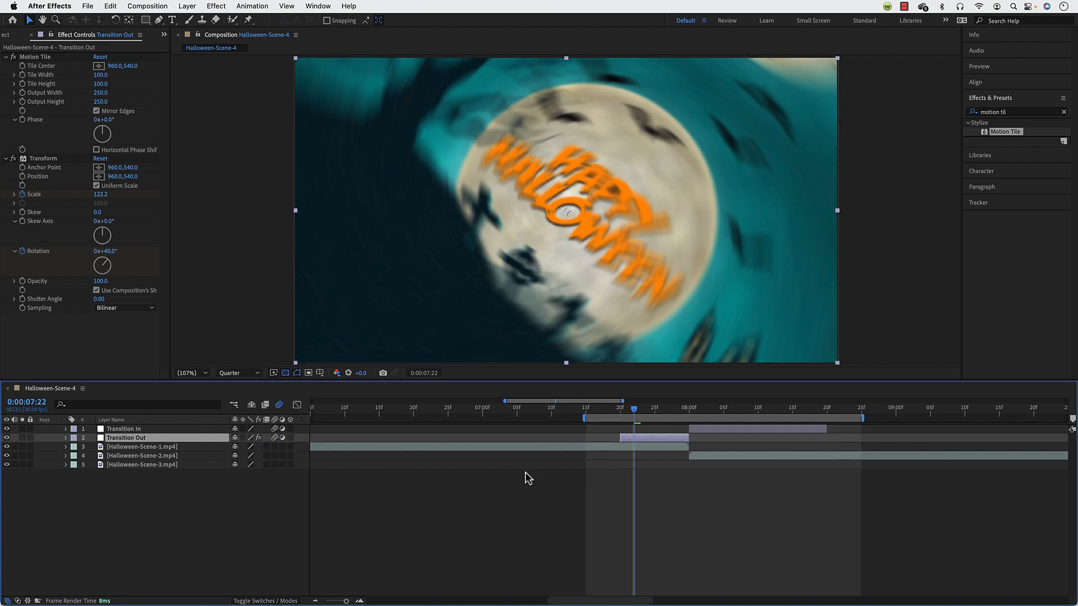
{"action": "left_click", "coordinate": [639, 409]}
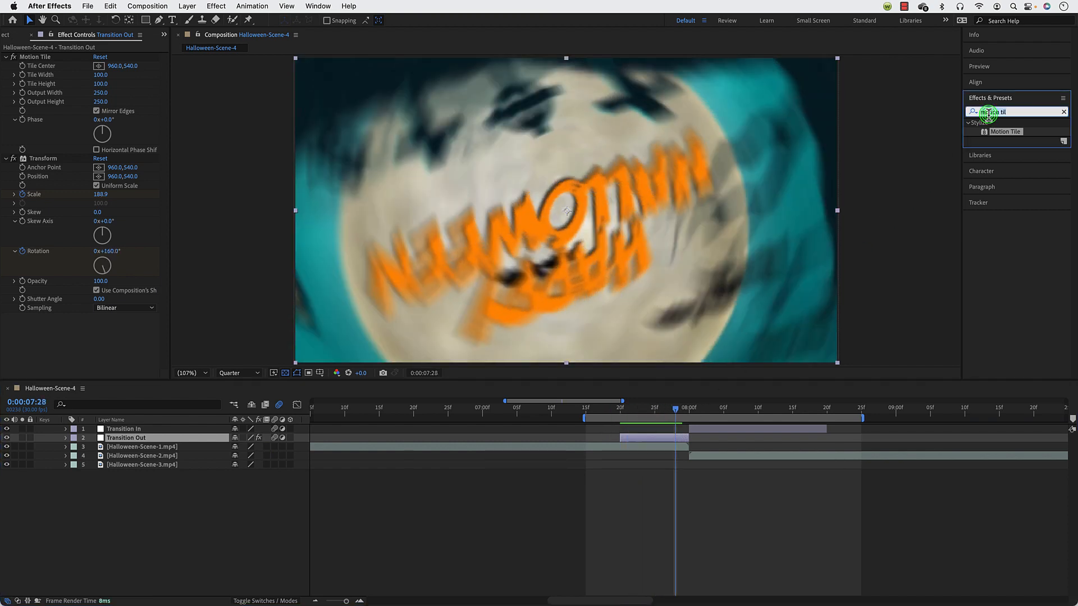
Step: Apply Optics Compensation to Transition Out with Reverse Lens Distortion ticked and Field of View keyframed
{"action": "type", "text": "optics"}
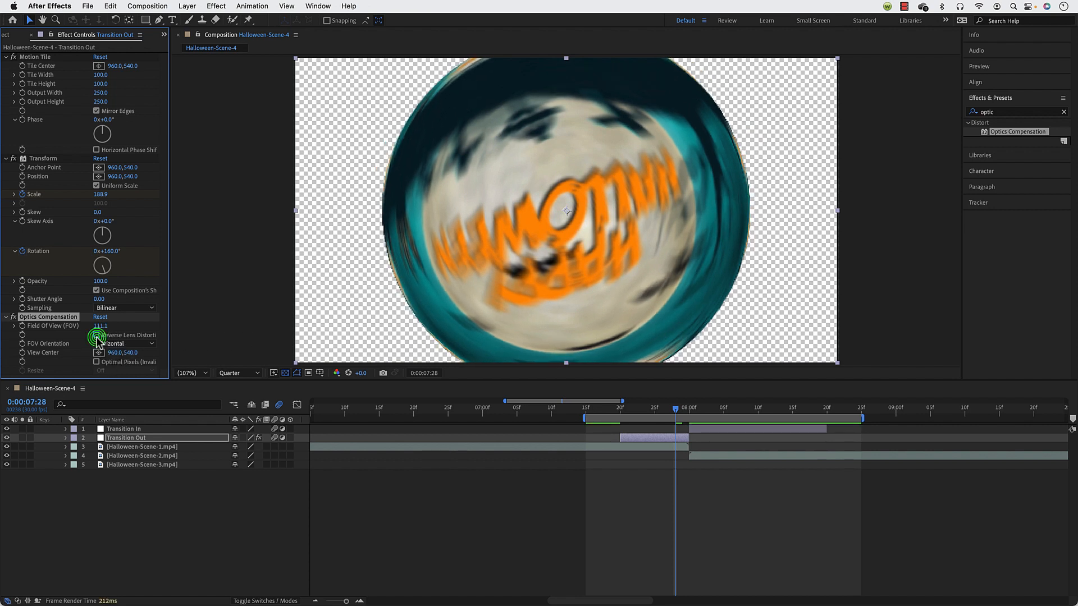
{"action": "left_click", "coordinate": [95, 335]}
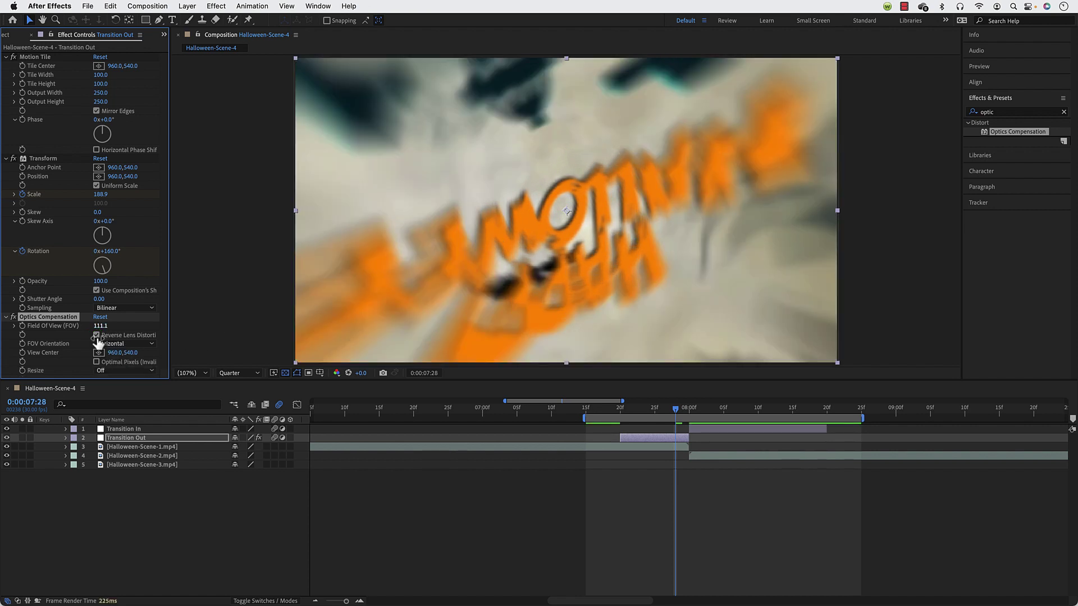
{"action": "left_click", "coordinate": [625, 409]}
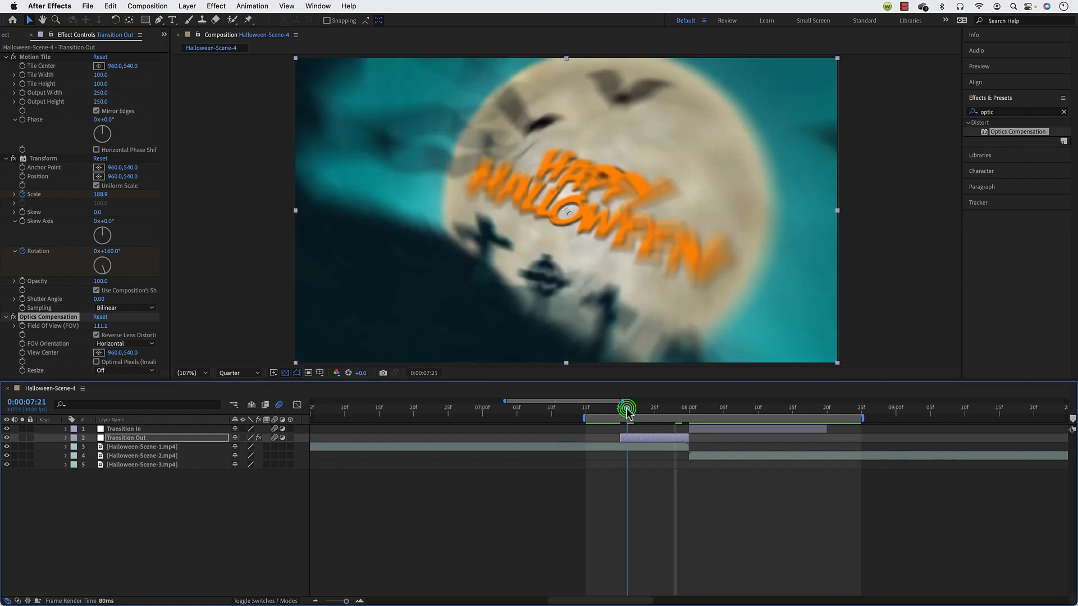
{"action": "left_click_drag", "start_coordinate": [627, 410], "coordinate": [621, 410]}
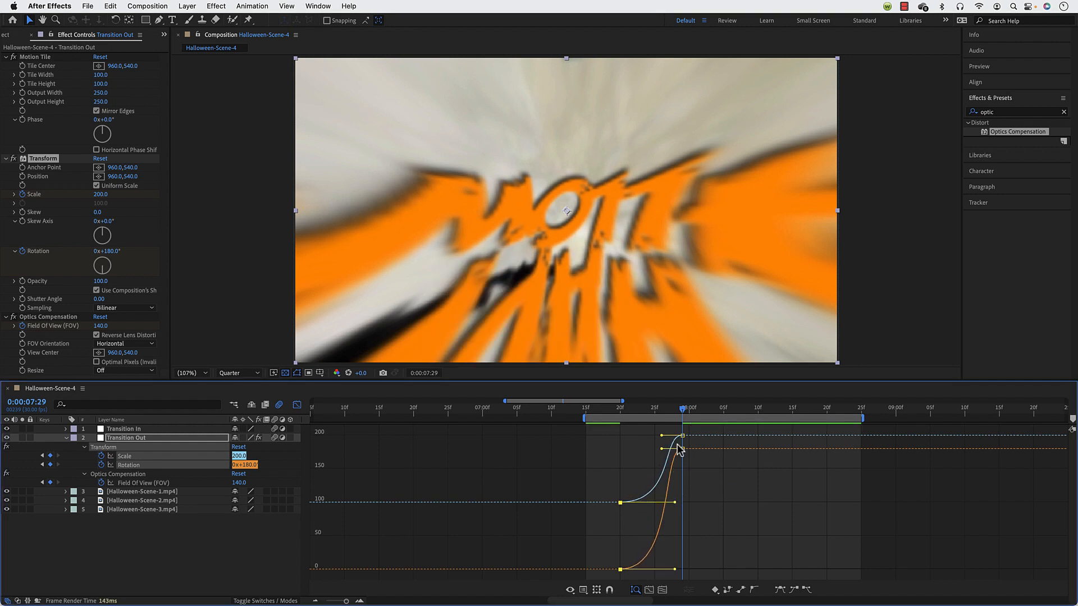
Step: Shape the Scale, Rotation and FOV (0 to 140) curves in the Graph Editor for a steep ease-in at the cut
{"action": "left_click", "coordinate": [681, 435]}
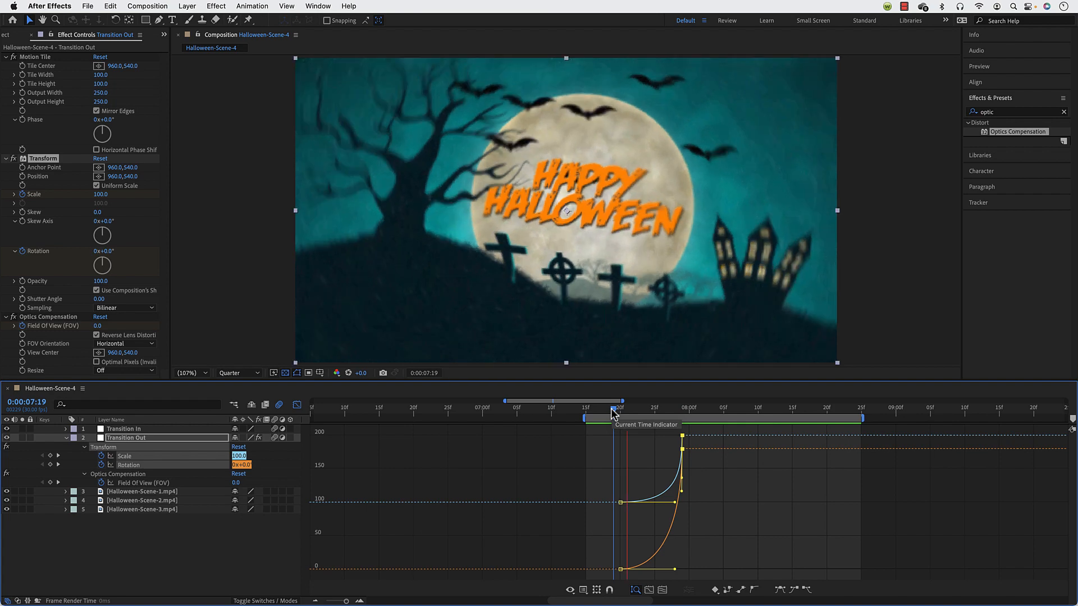
{"action": "left_click_drag", "start_coordinate": [612, 413], "coordinate": [666, 421]}
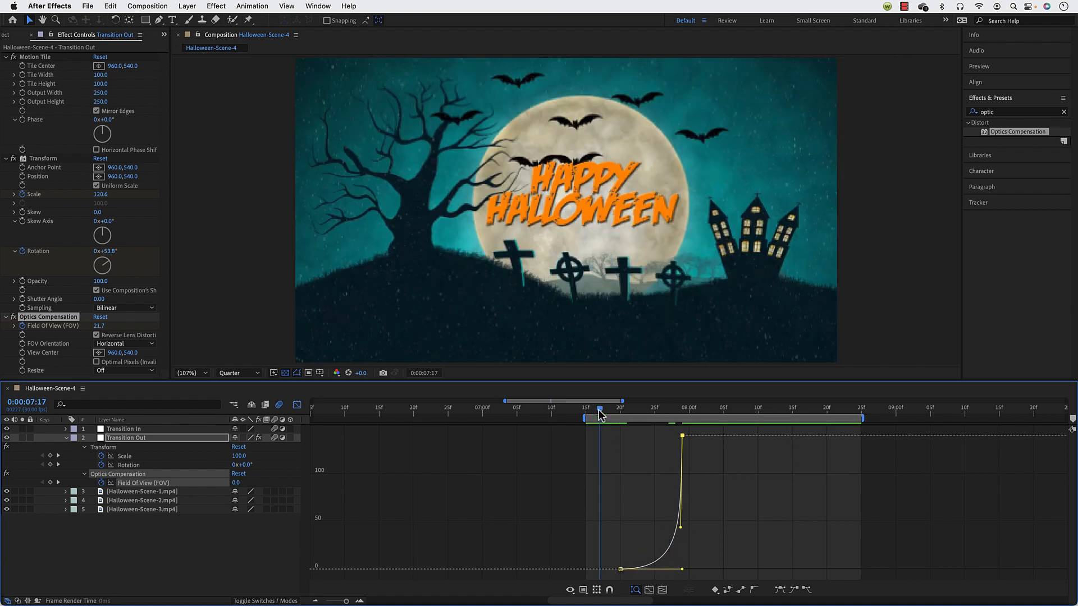
{"action": "left_click", "coordinate": [602, 414]}
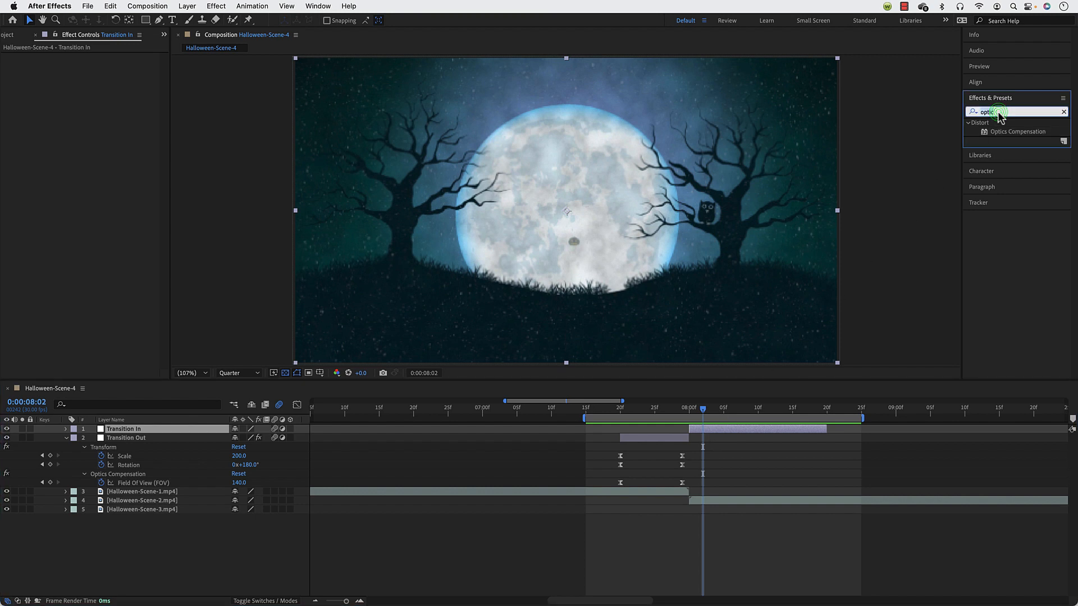
Step: Apply Motion Tile, Transform and Bulge effects to the Transition In layer at default settings
{"action": "type", "text": "motion"}
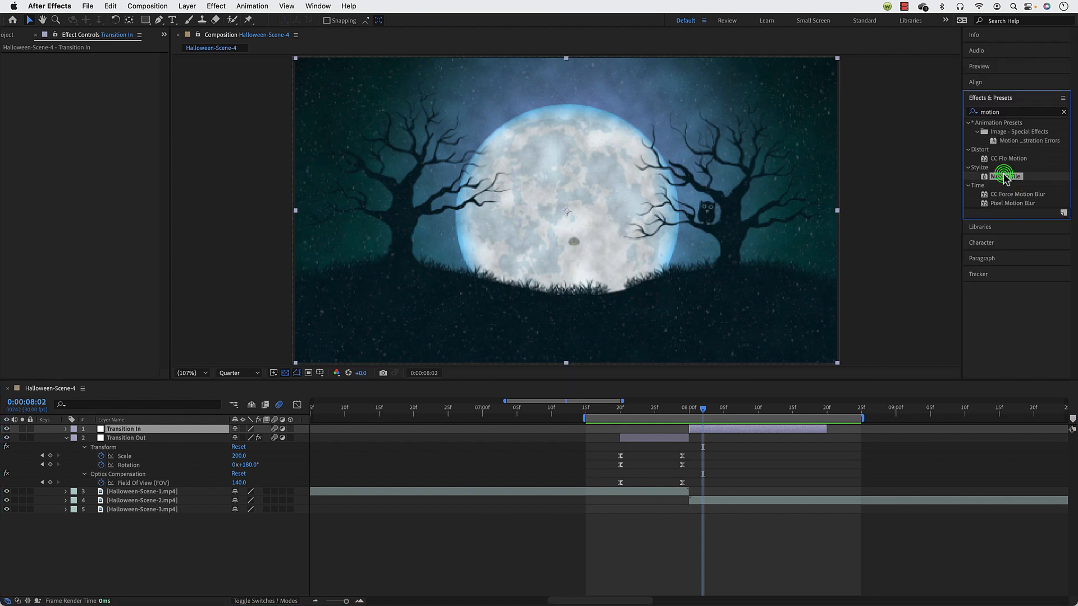
{"action": "double_click", "coordinate": [1005, 177]}
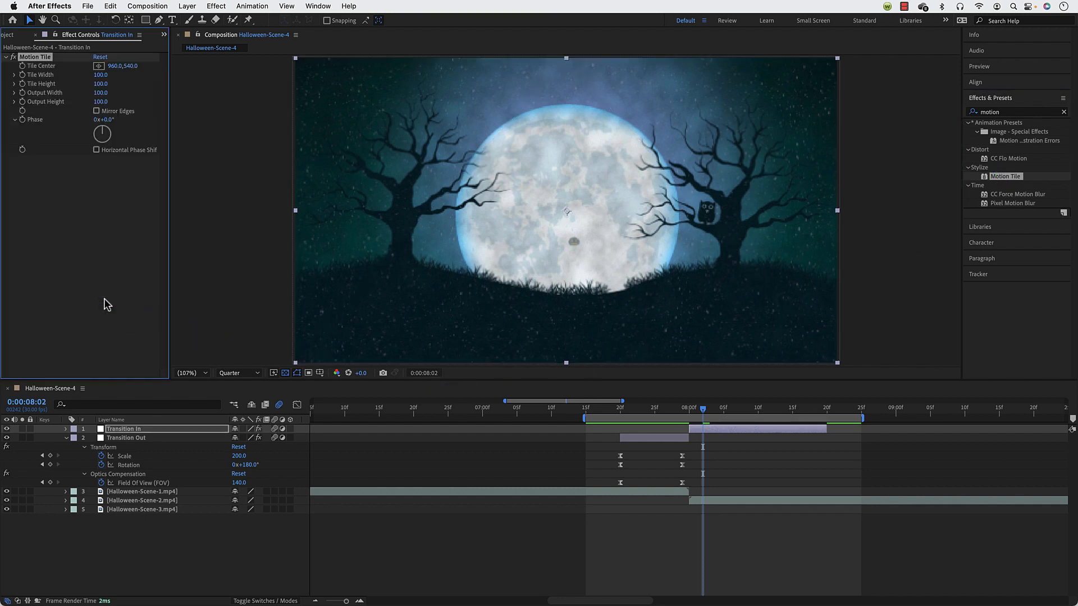
{"action": "mouse_move", "coordinate": [604, 197]}
{"action": "type", "text": "b"}
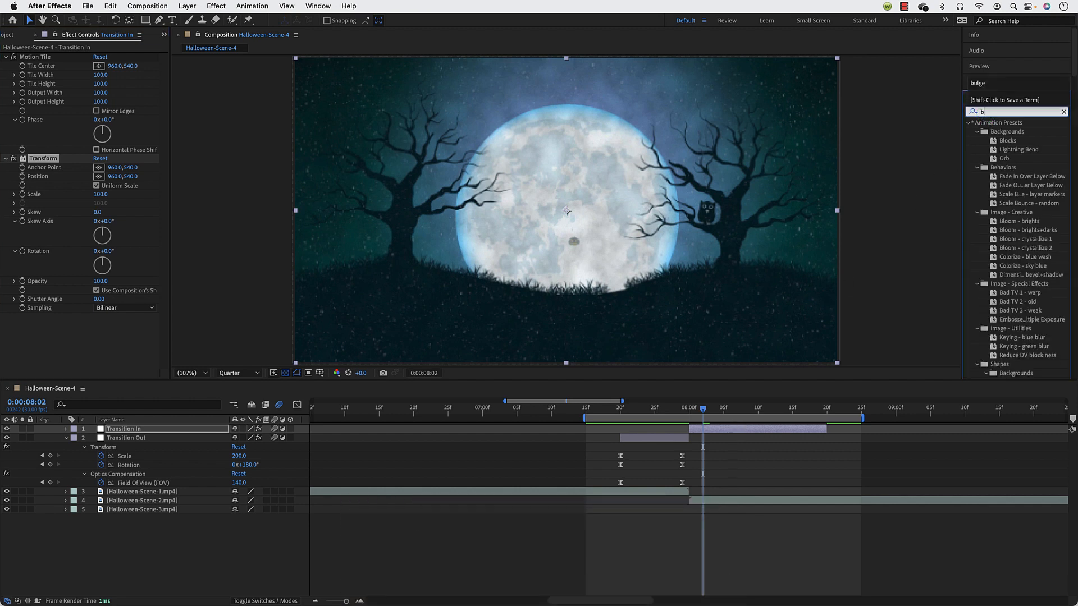
{"action": "type", "text": "ulge"}
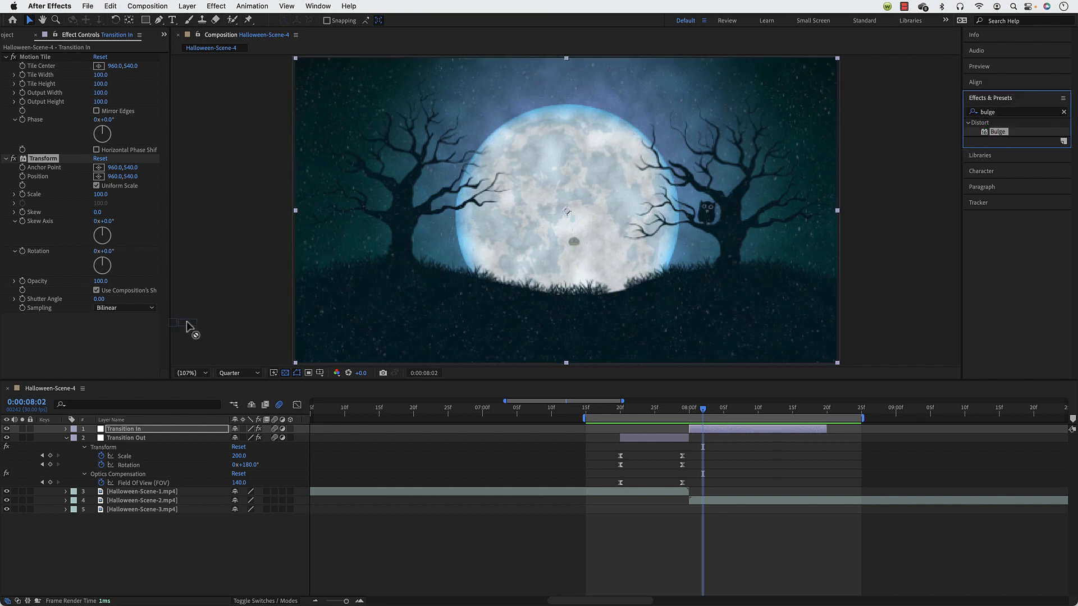
{"action": "double_click", "coordinate": [997, 131]}
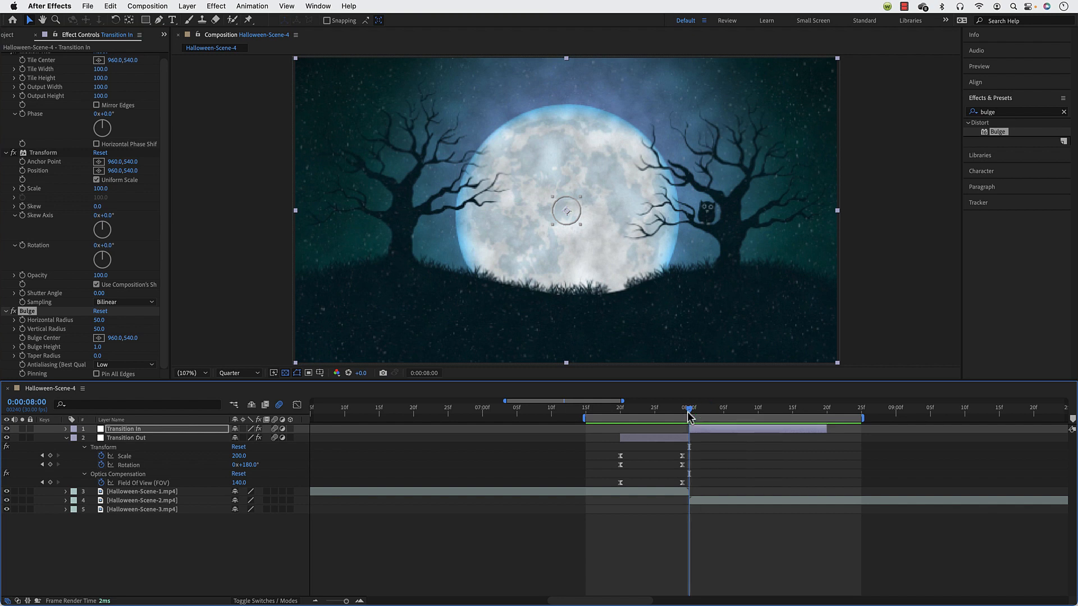
{"action": "mouse_move", "coordinate": [355, 267]}
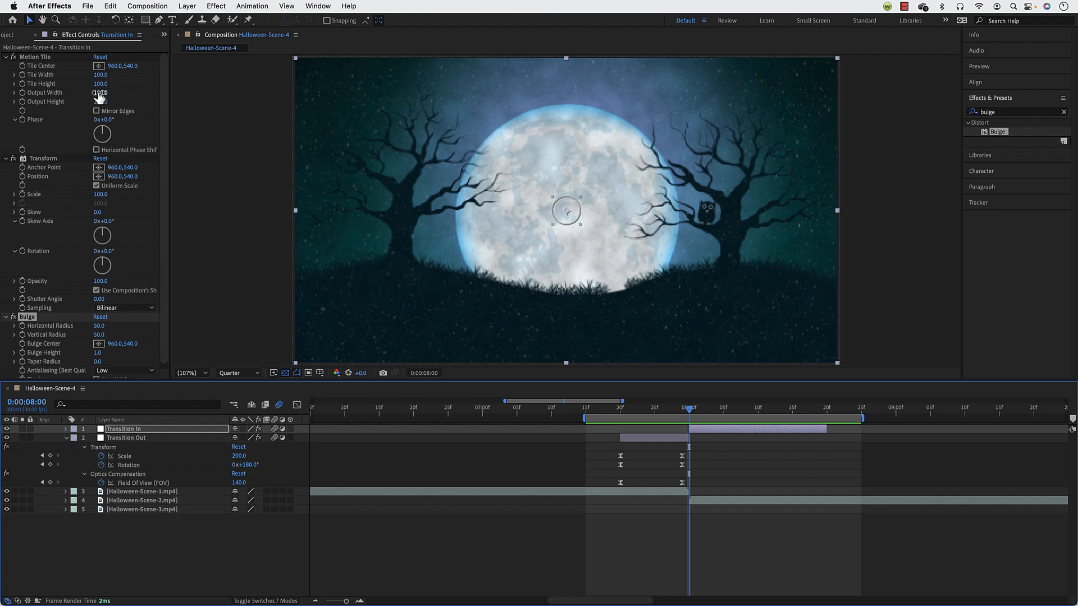
Step: Set Transition In's Motion Tile output to 250 and raise Bulge Vertical Radius to 1150 to match Horizontal
{"action": "type", "text": "250"}
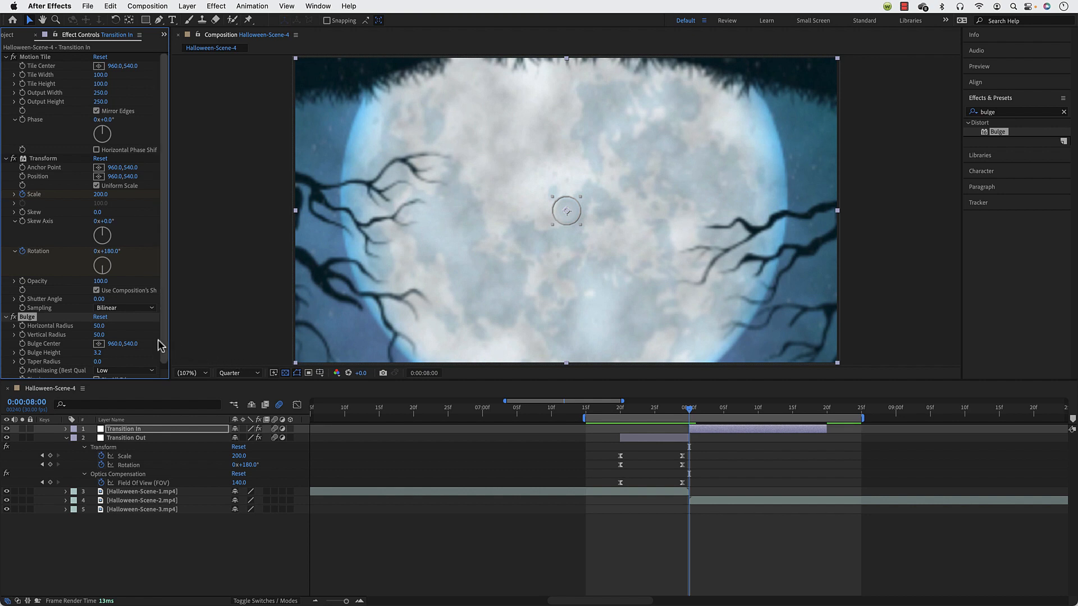
{"action": "left_click", "coordinate": [99, 326]}
{"action": "type", "text": "1150"}
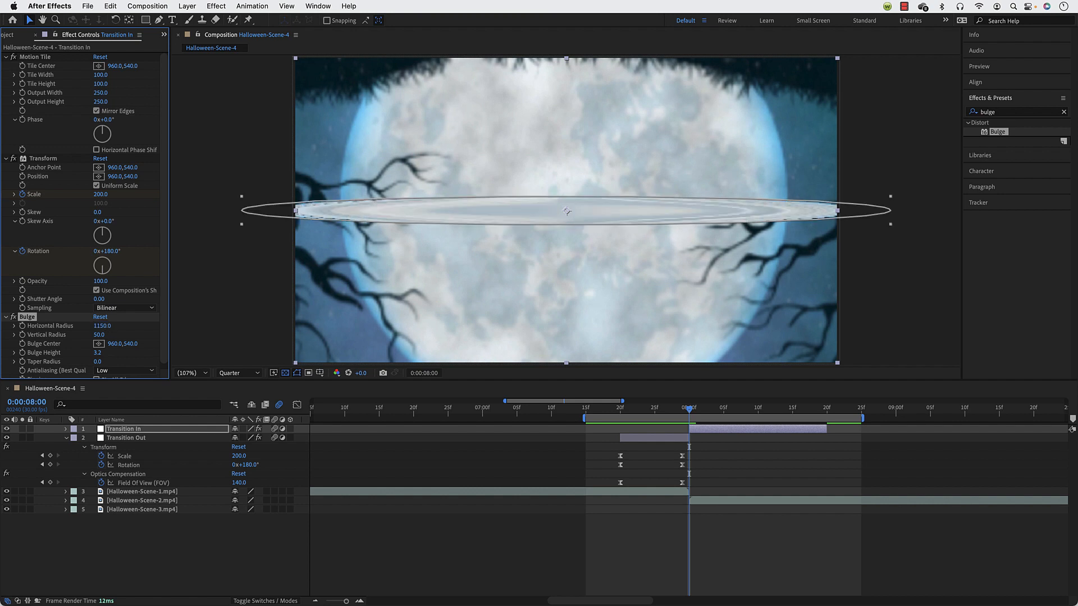
{"action": "left_click", "coordinate": [99, 335]}
{"action": "type", "text": "1150"}
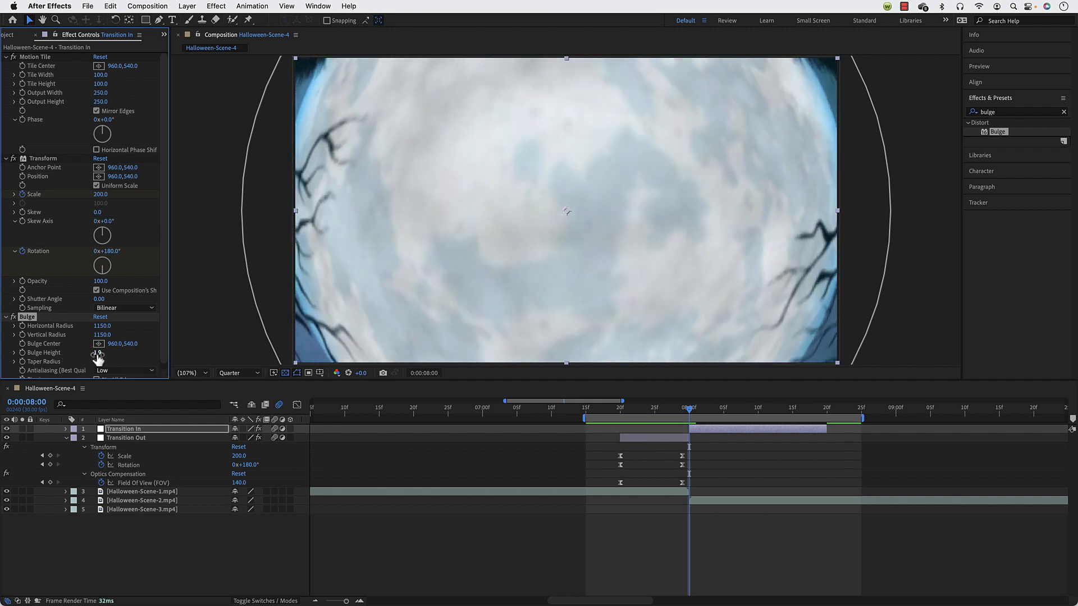
{"action": "left_click_drag", "start_coordinate": [98, 352], "coordinate": [99, 360]}
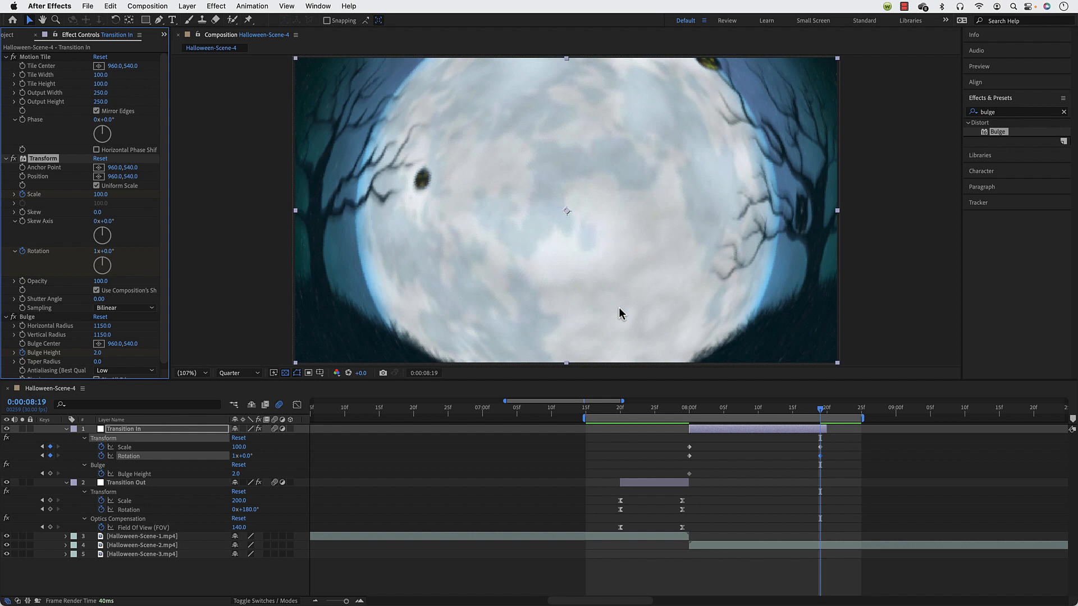
{"action": "mouse_move", "coordinate": [97, 354]}
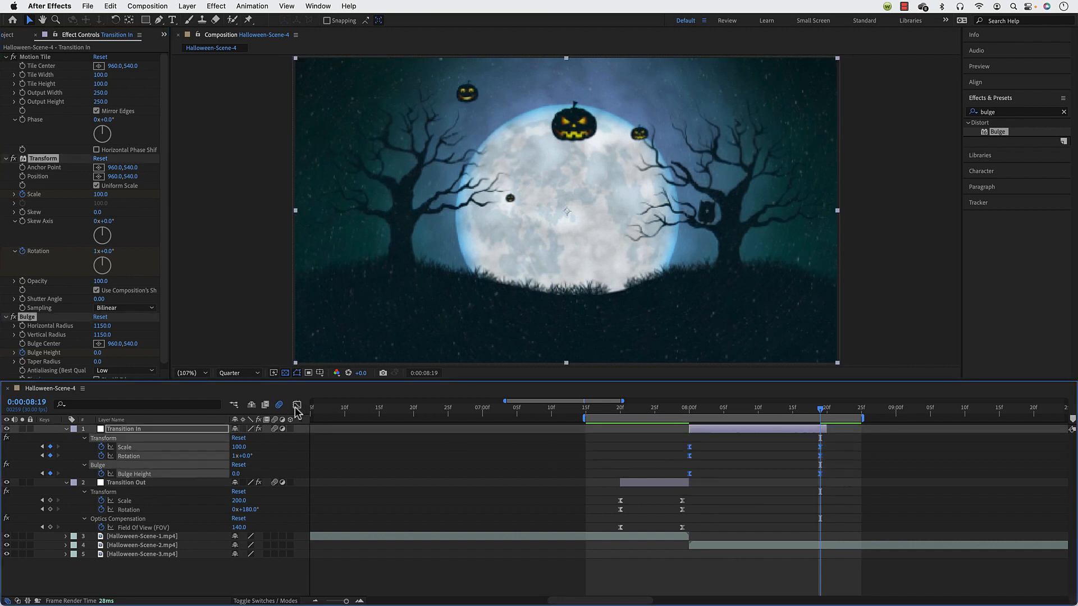
Step: Give Transition In's scale, rotation and bulge height curves a strong ease-out in the Graph Editor
{"action": "left_click", "coordinate": [296, 404]}
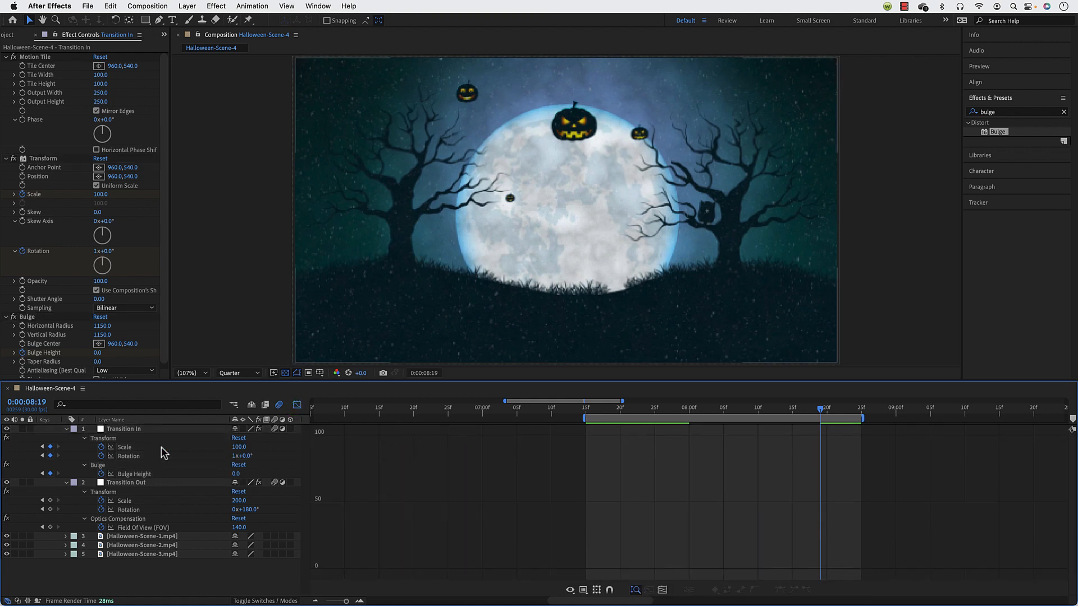
{"action": "left_click", "coordinate": [124, 447]}
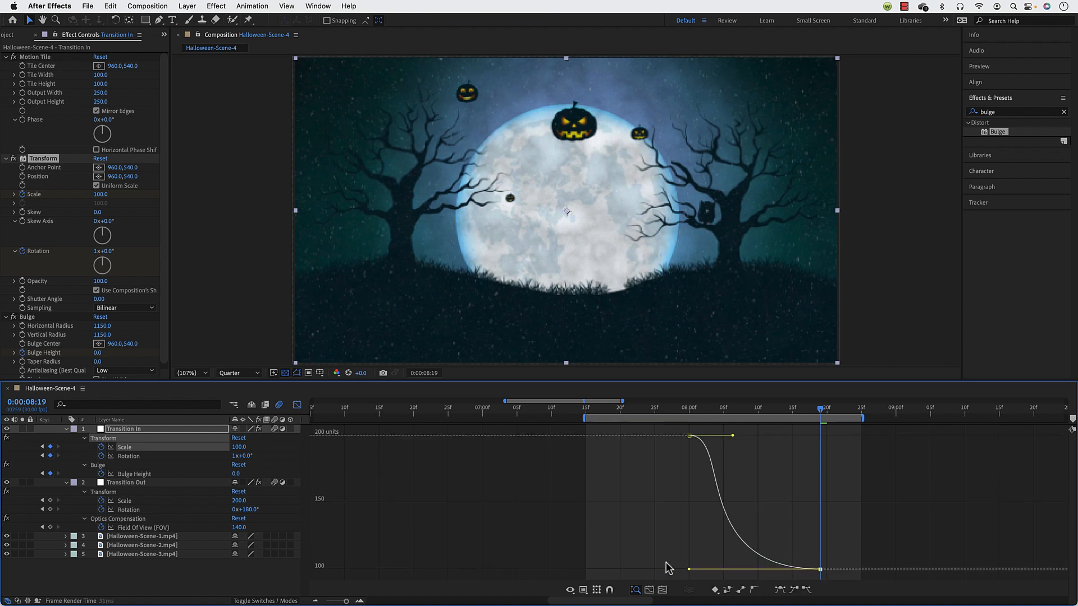
{"action": "left_click", "coordinate": [732, 436]}
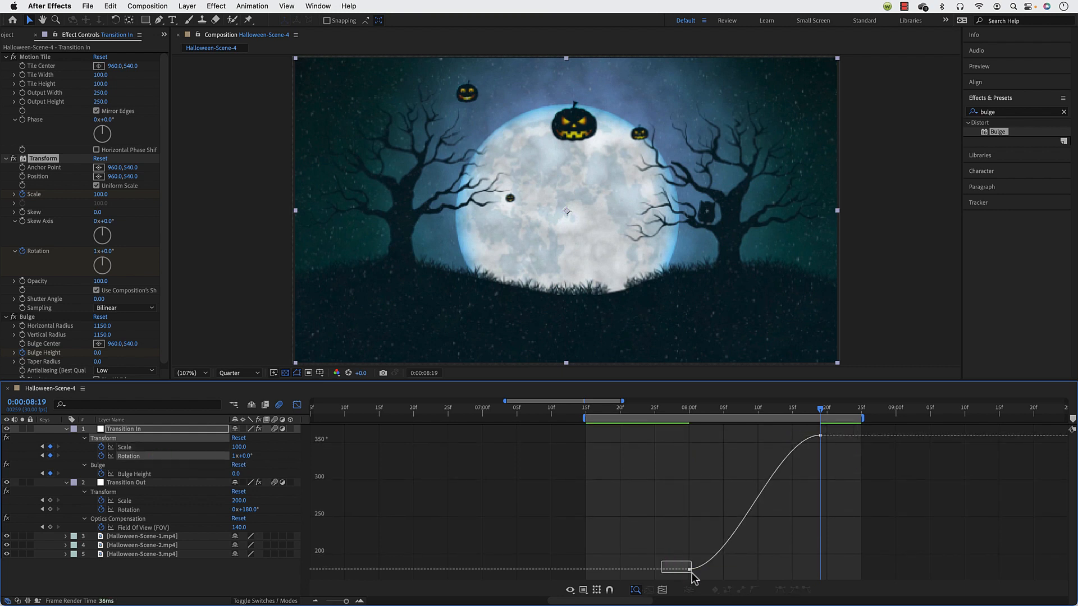
{"action": "left_click_drag", "start_coordinate": [694, 574], "coordinate": [689, 460]}
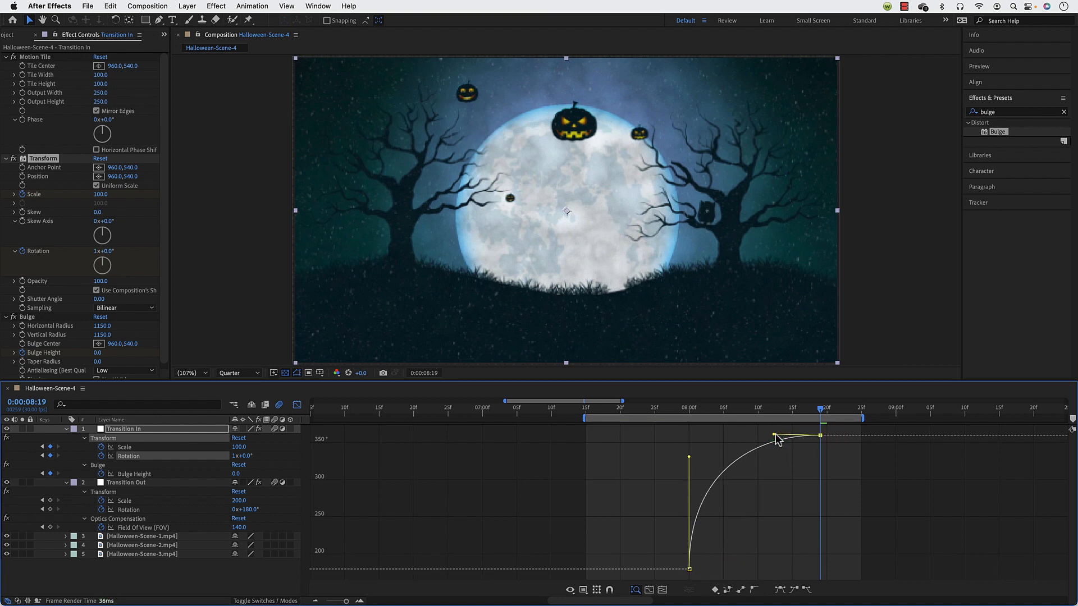
{"action": "left_click", "coordinate": [773, 420]}
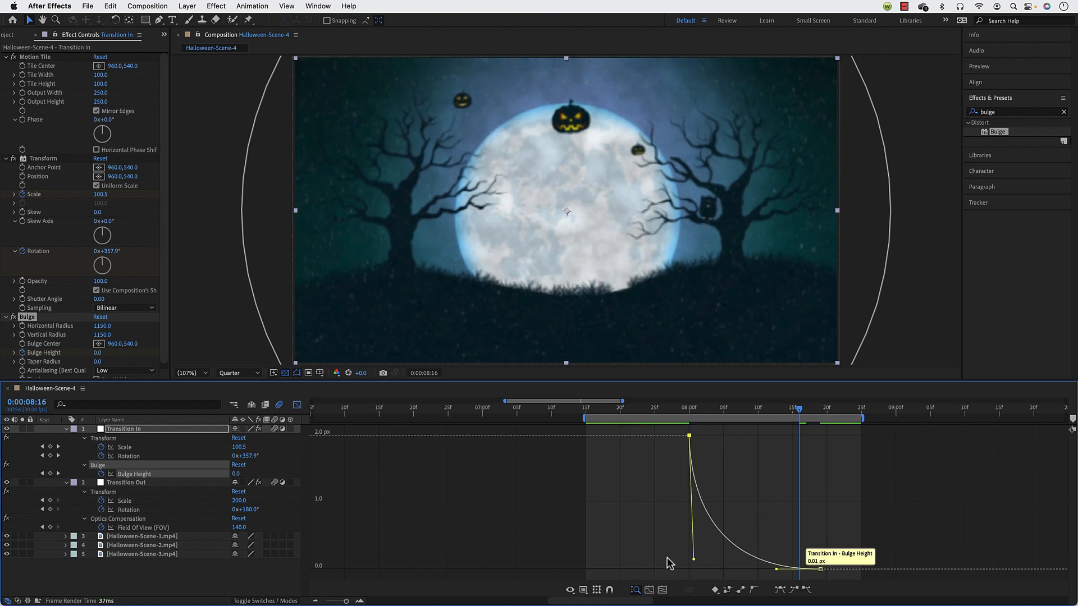
{"action": "left_click", "coordinate": [294, 404]}
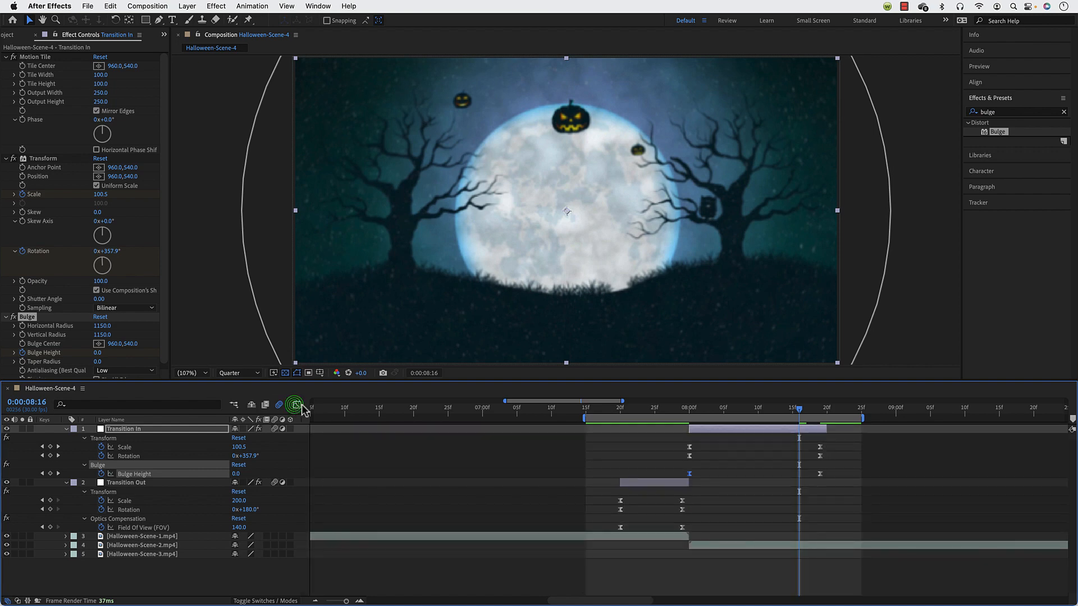
Step: Preview the spinning zoom, then collapse the layer properties and deselect the layers
{"action": "left_click", "coordinate": [580, 419]}
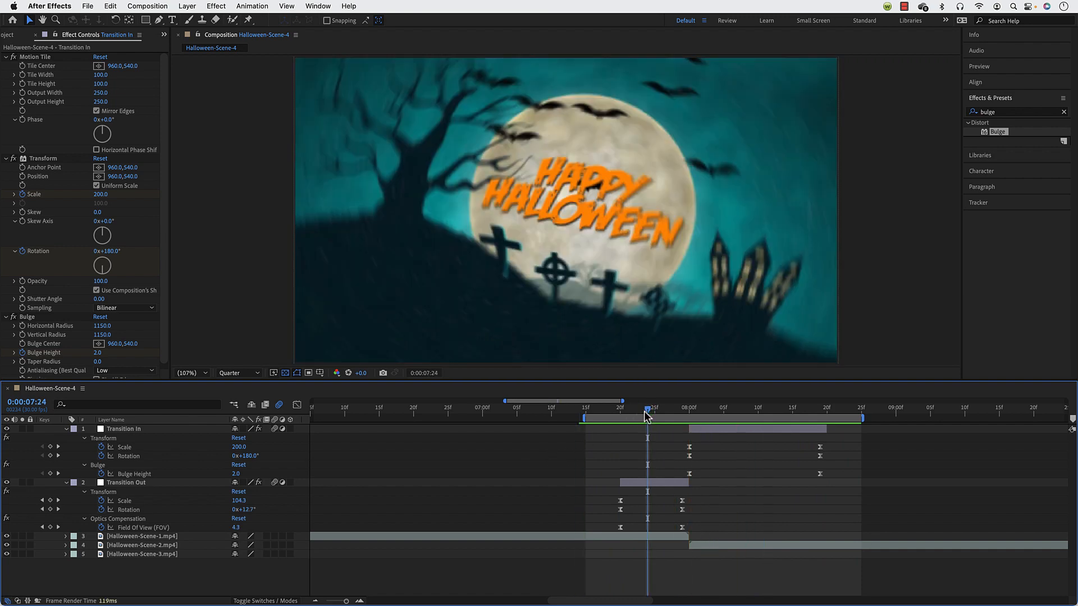
{"action": "mouse_move", "coordinate": [574, 428]}
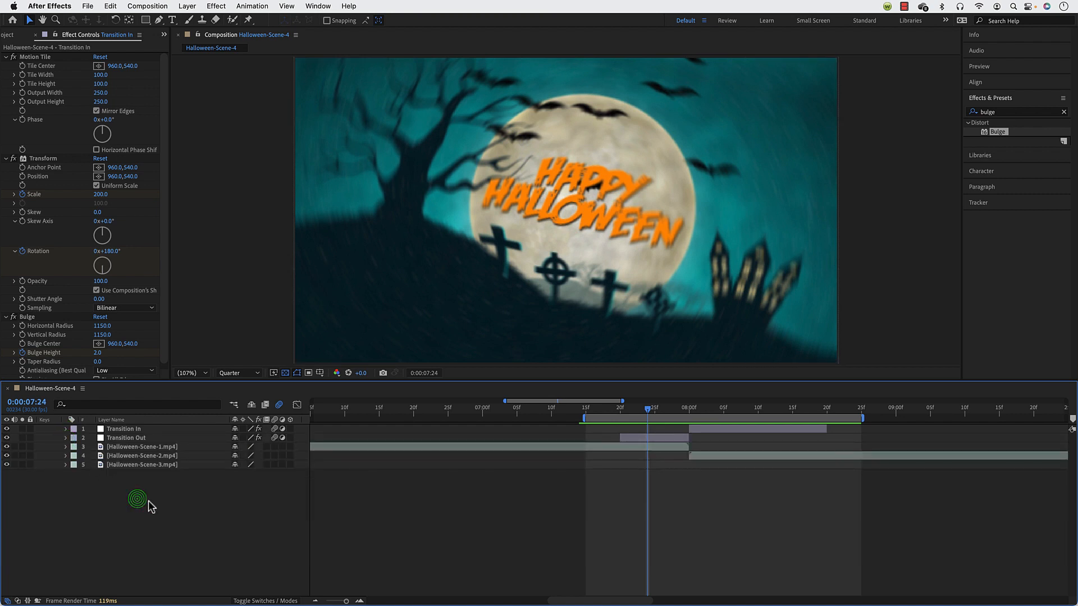
{"action": "left_click", "coordinate": [126, 436]}
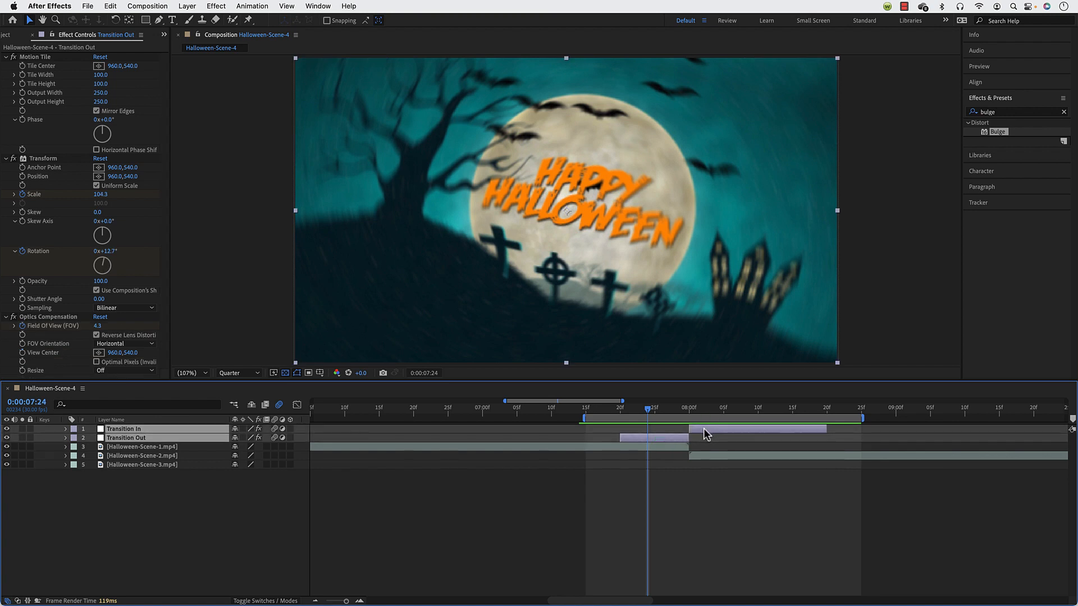
Step: Pre-compose Transition In and Transition Out into one layer named Transitions, moving all attributes
{"action": "right_click", "coordinate": [706, 434]}
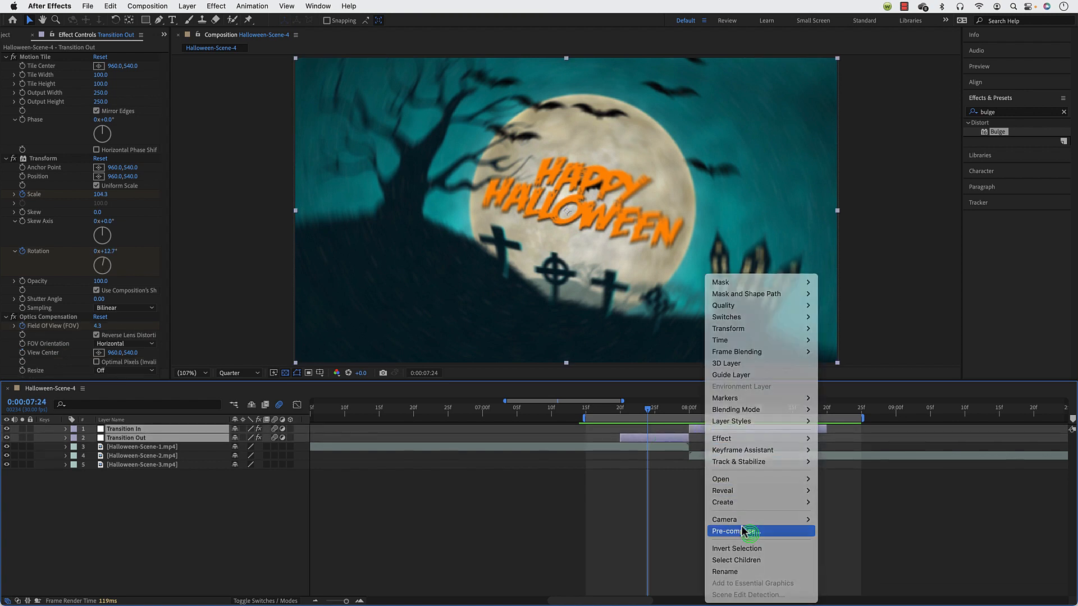
{"action": "left_click", "coordinate": [734, 531]}
{"action": "type", "text": "Transitions"}
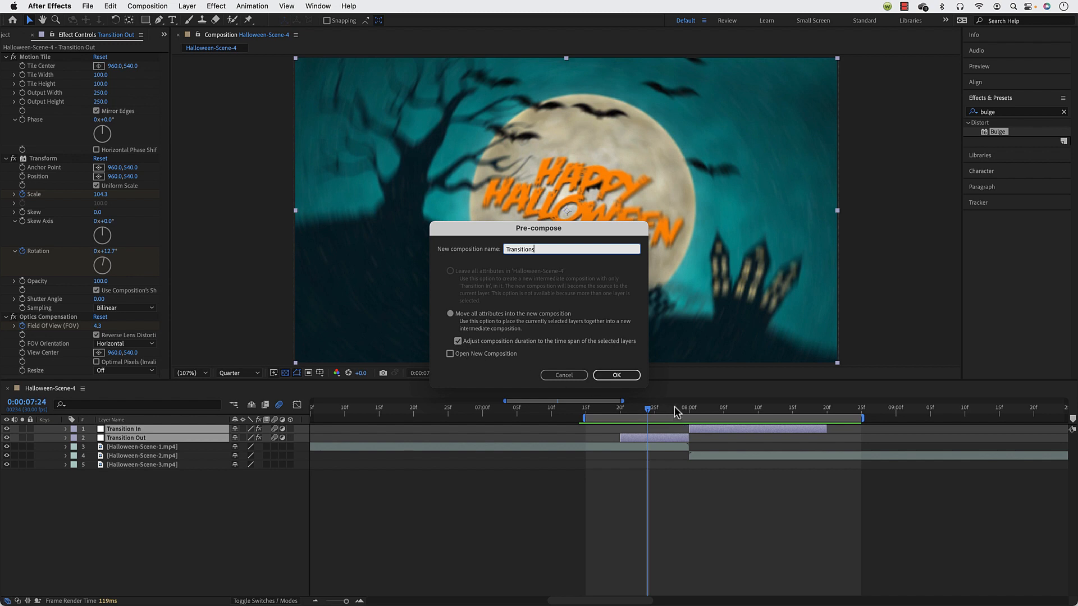
{"action": "left_click", "coordinate": [616, 375]}
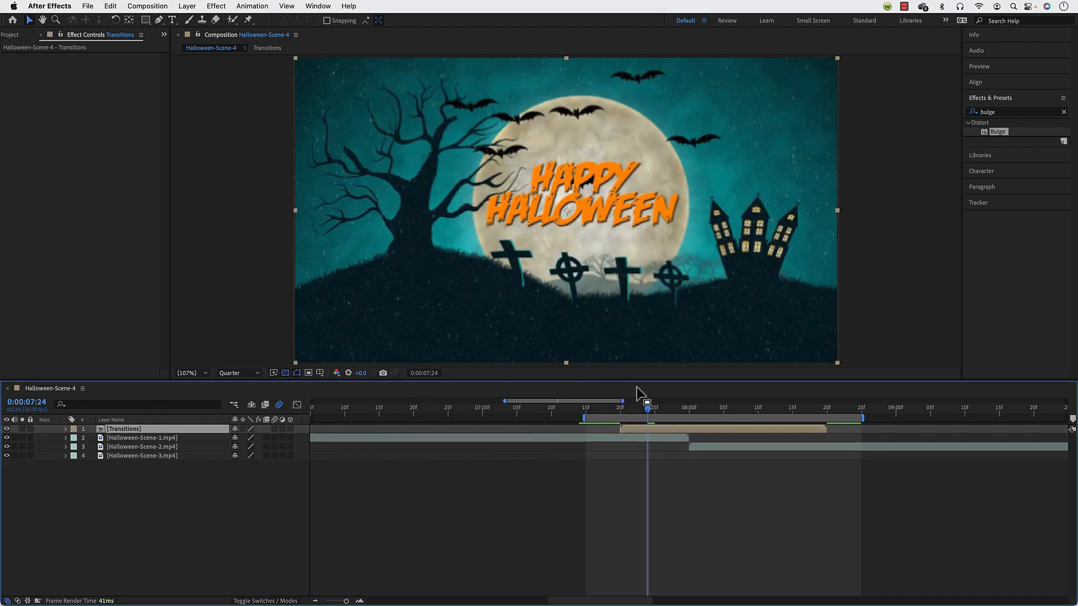
{"action": "left_click", "coordinate": [820, 423]}
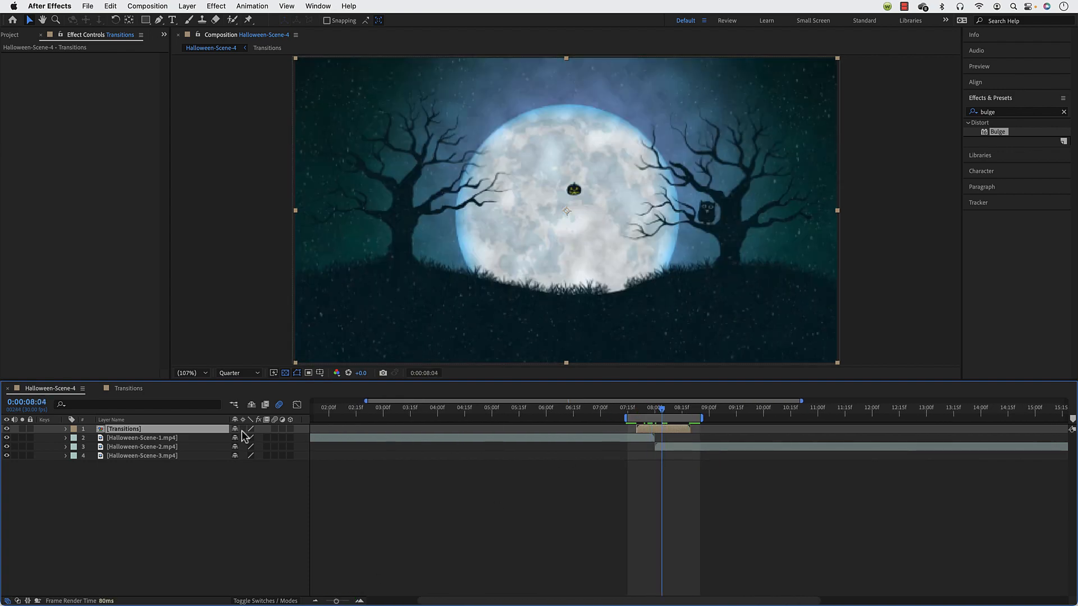
{"action": "left_click", "coordinate": [242, 429]}
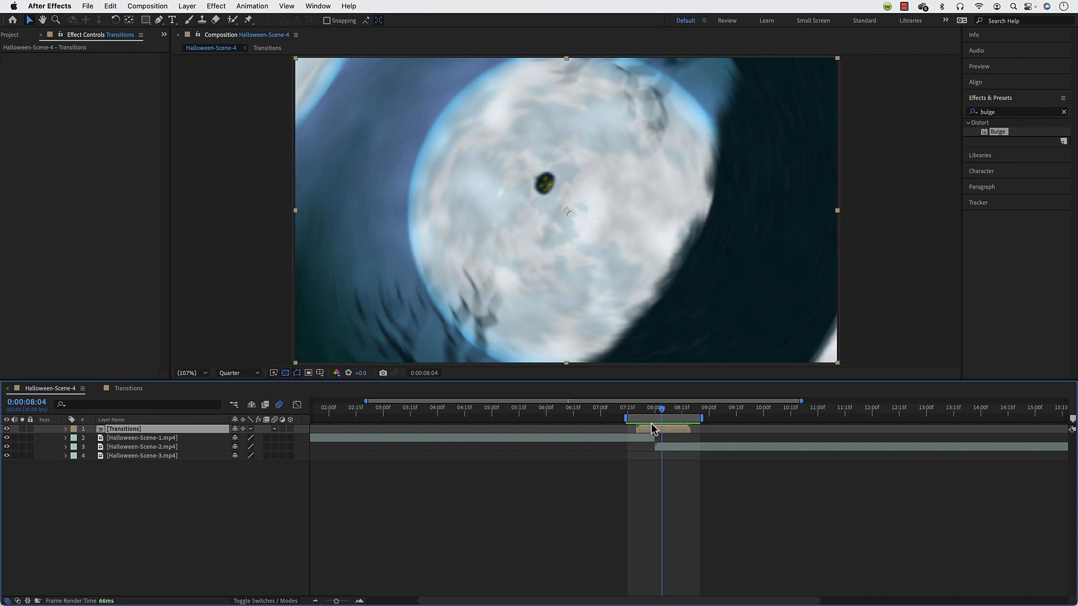
{"action": "left_click", "coordinate": [633, 419]}
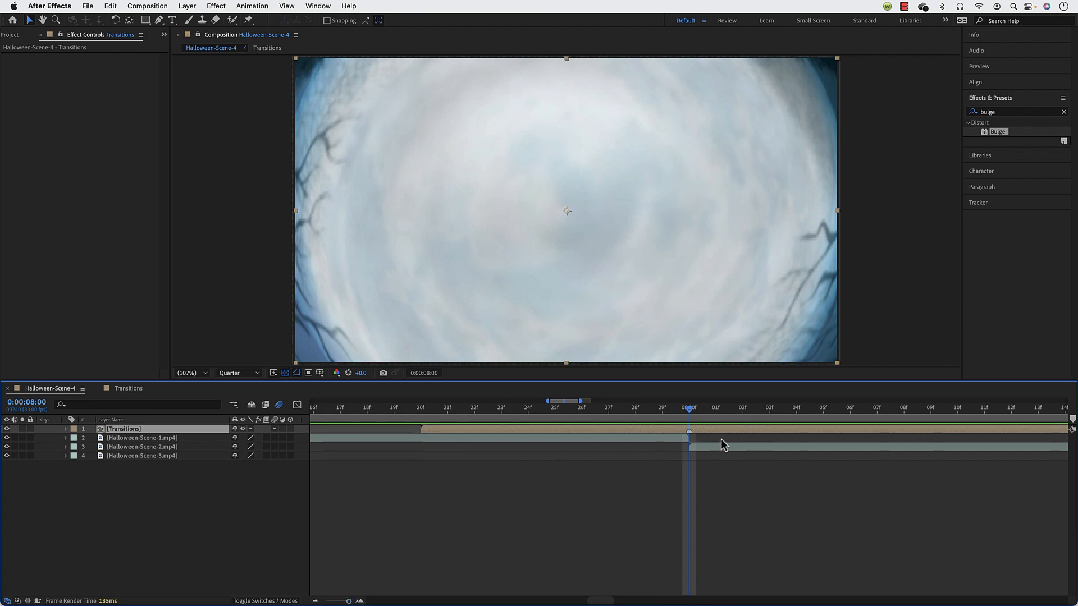
{"action": "mouse_move", "coordinate": [788, 453]}
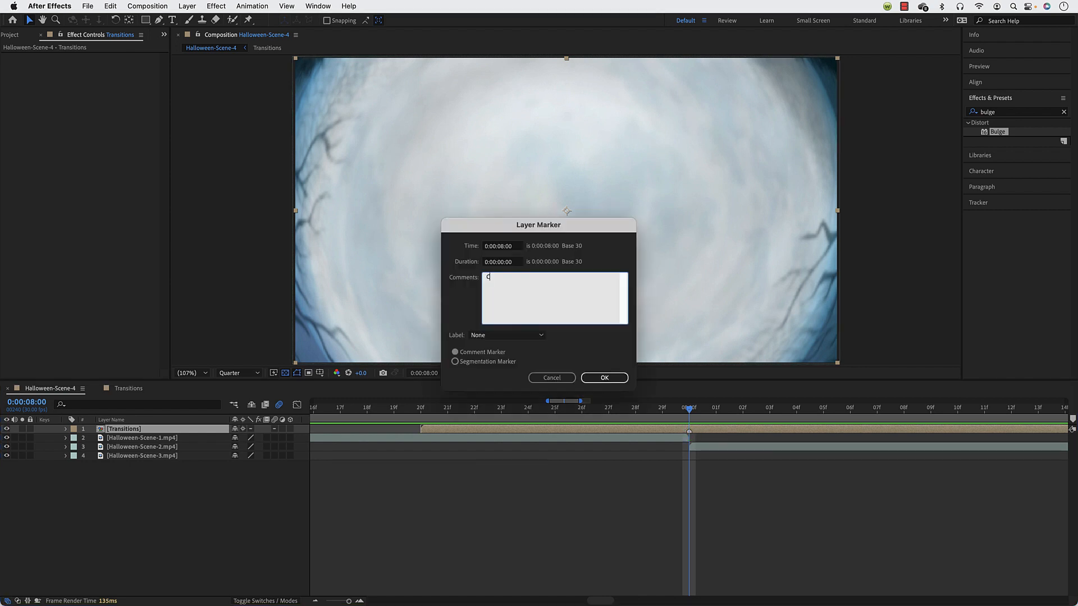
Step: Add a layer marker commented 'Cut' on Transitions at 0:00:08:00
{"action": "type", "text": "ut"}
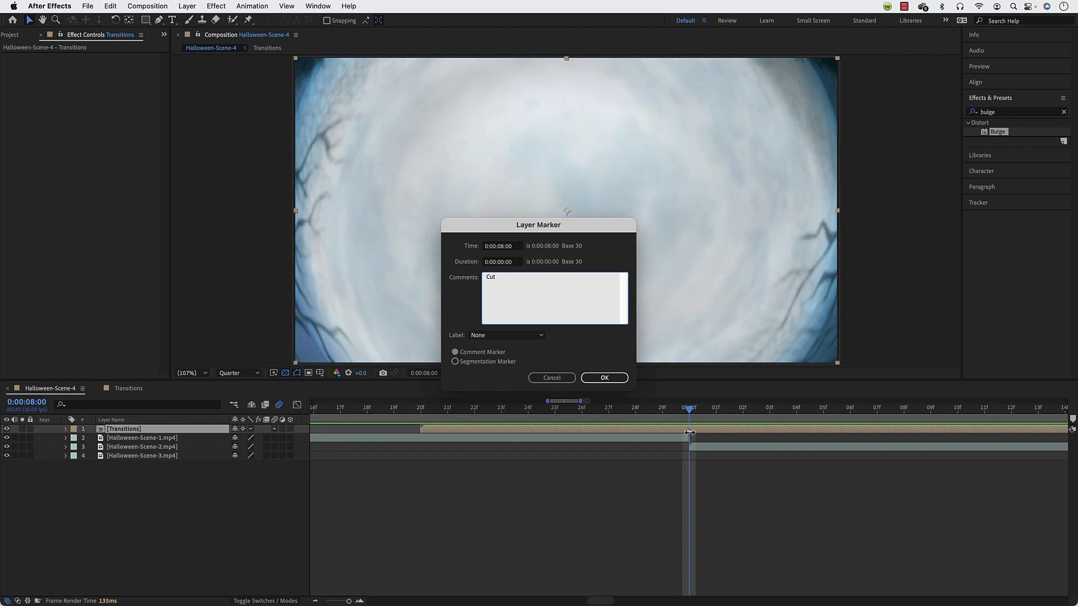
{"action": "left_click", "coordinate": [604, 377]}
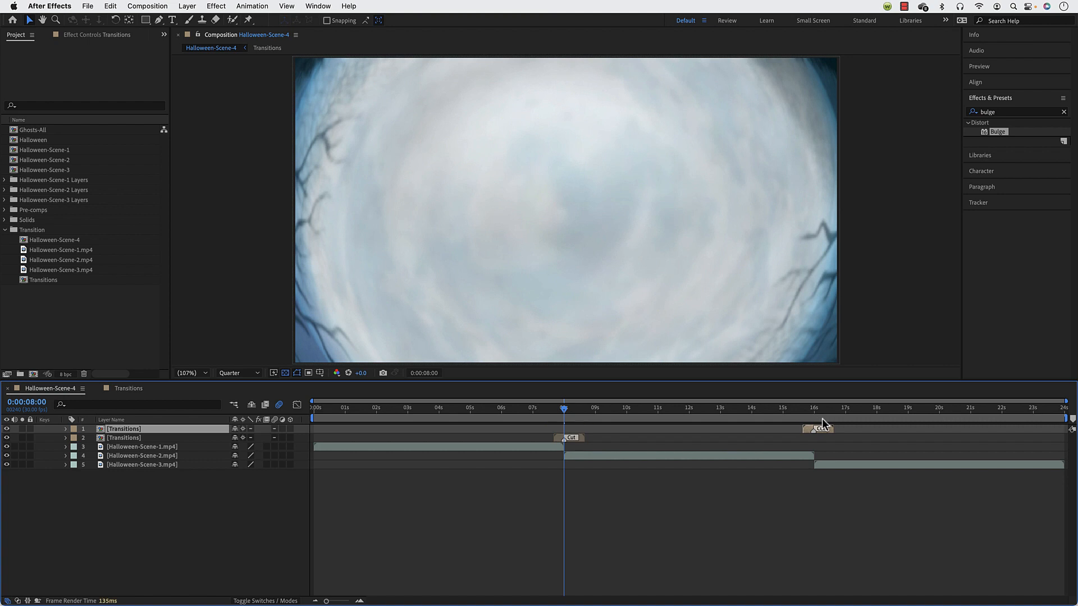
Step: Align the duplicated Transitions layer's Cut marker with the 16-second Scene 2/Scene 3 cut and preview
{"action": "left_click", "coordinate": [813, 407]}
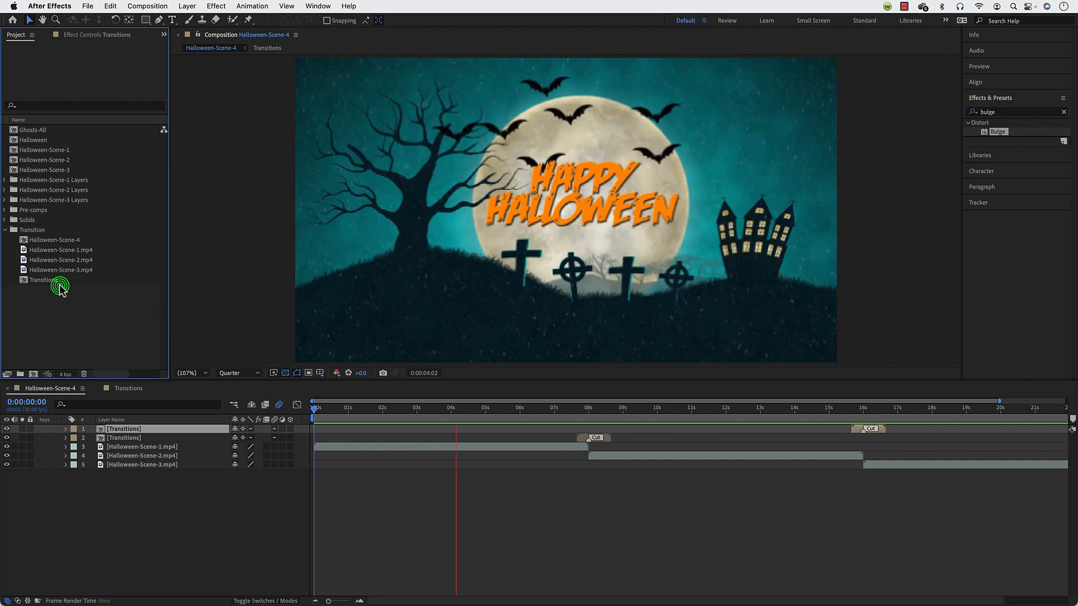
{"action": "left_click", "coordinate": [44, 280]}
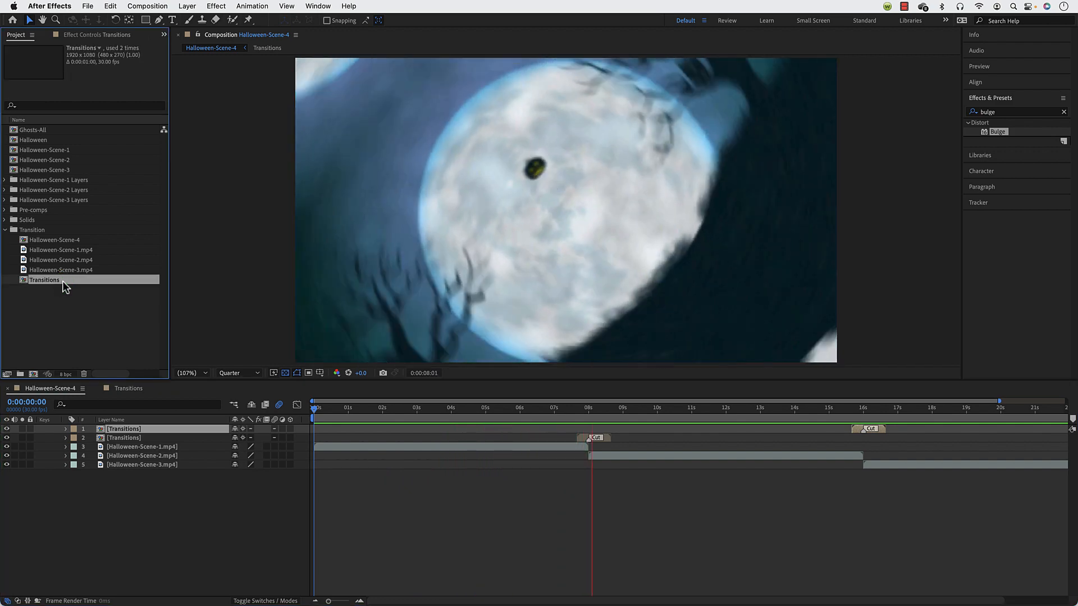
{"action": "left_click", "coordinate": [662, 407]}
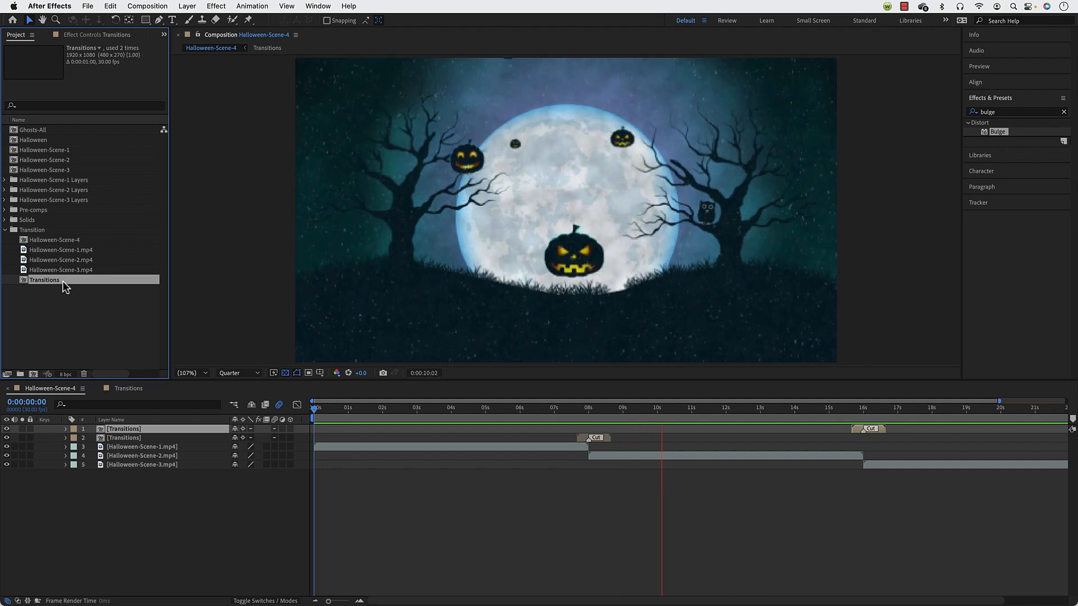